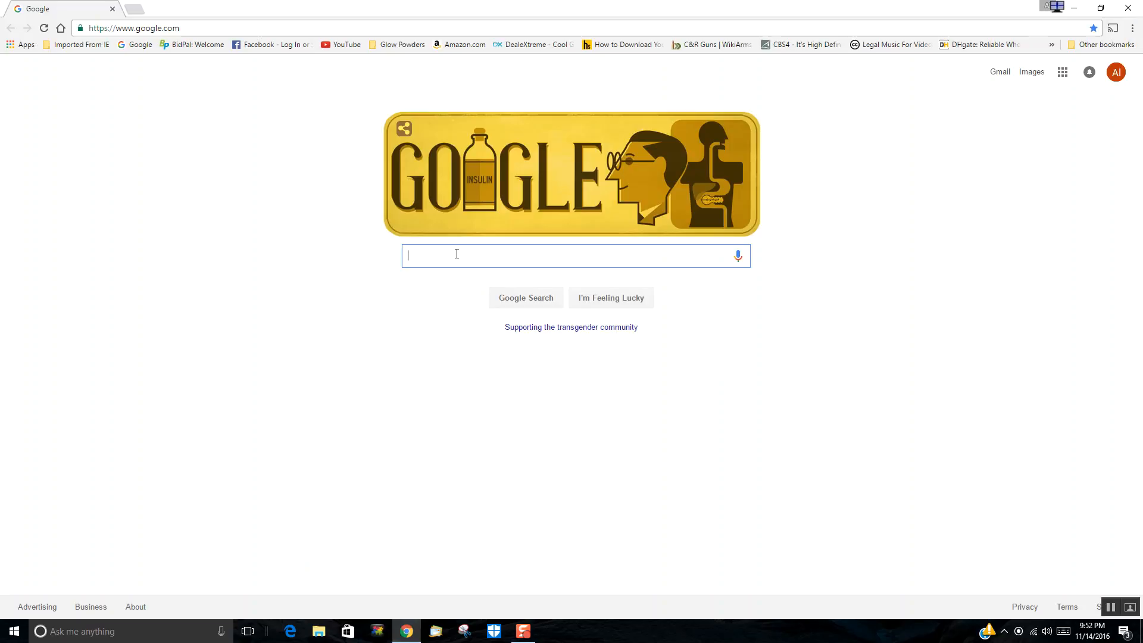
# Search Google for filehippo.com so the FileHippo site appears as the top result.
pyautogui.write('fik')
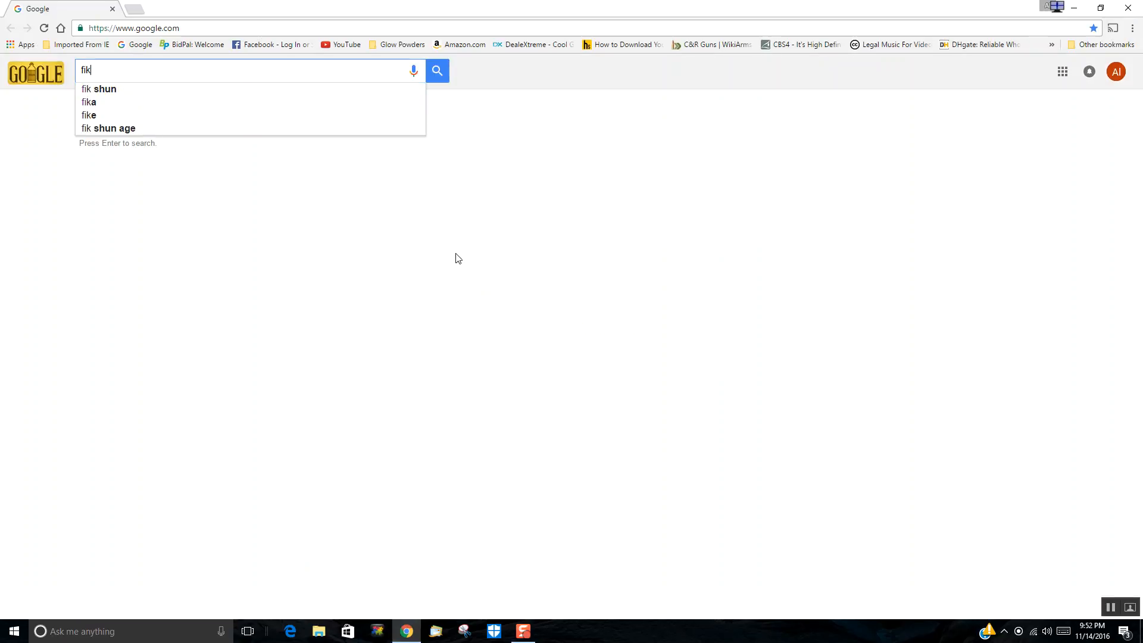
pyautogui.write('filehippo.com')
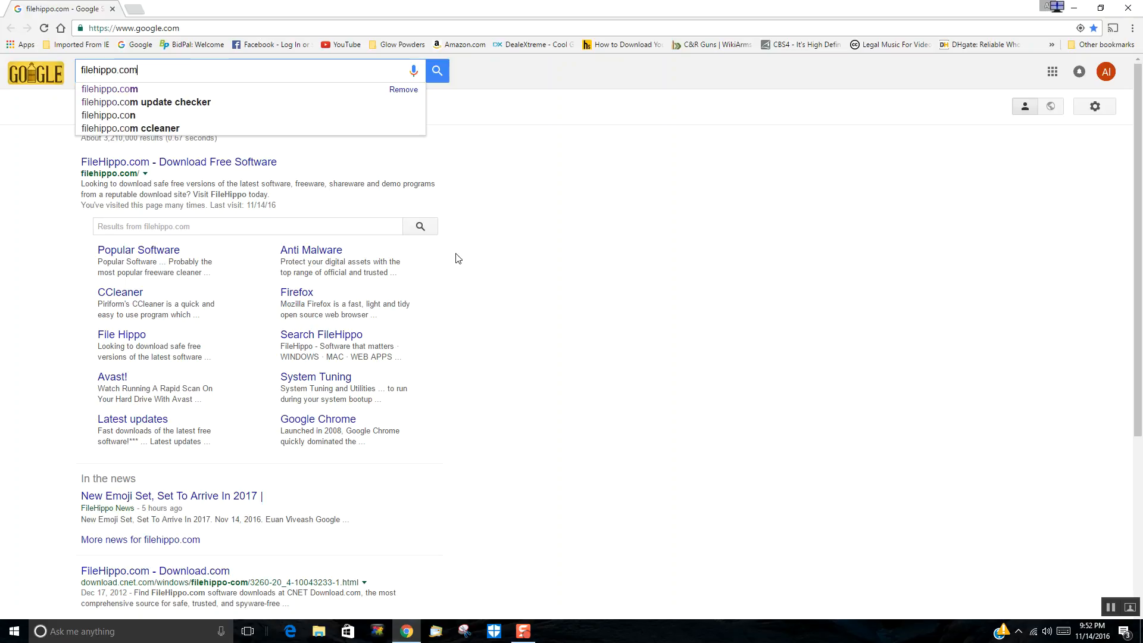
pyautogui.click(436, 70)
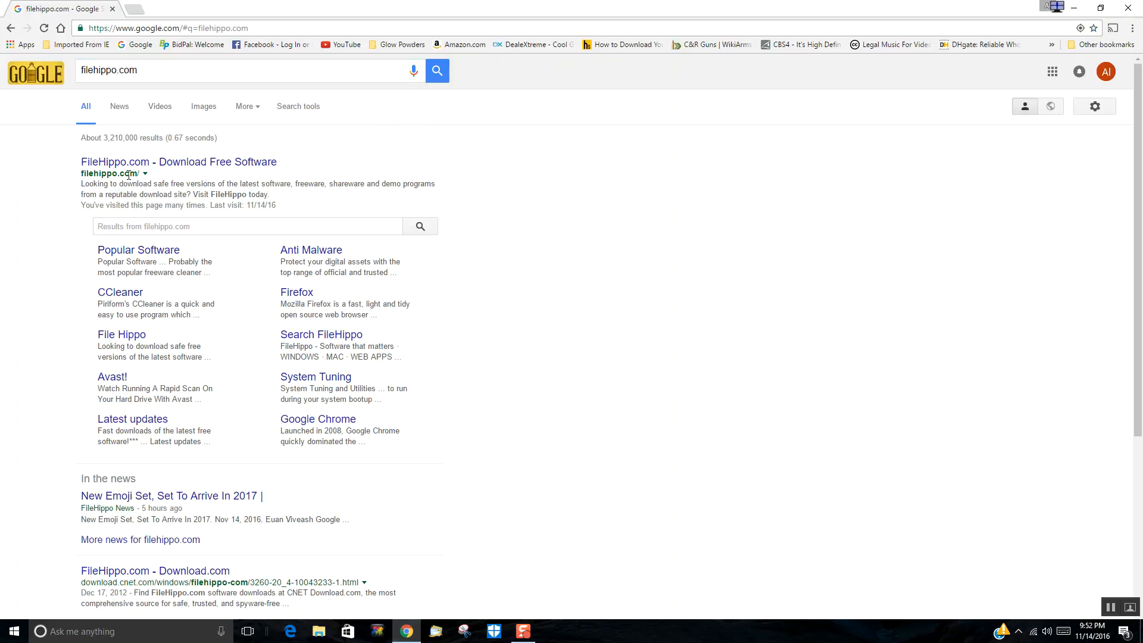
# From FileHippo's Popular list, download the CCleaner 5.23.5808 installer (ccsetup523).
pyautogui.click(179, 161)
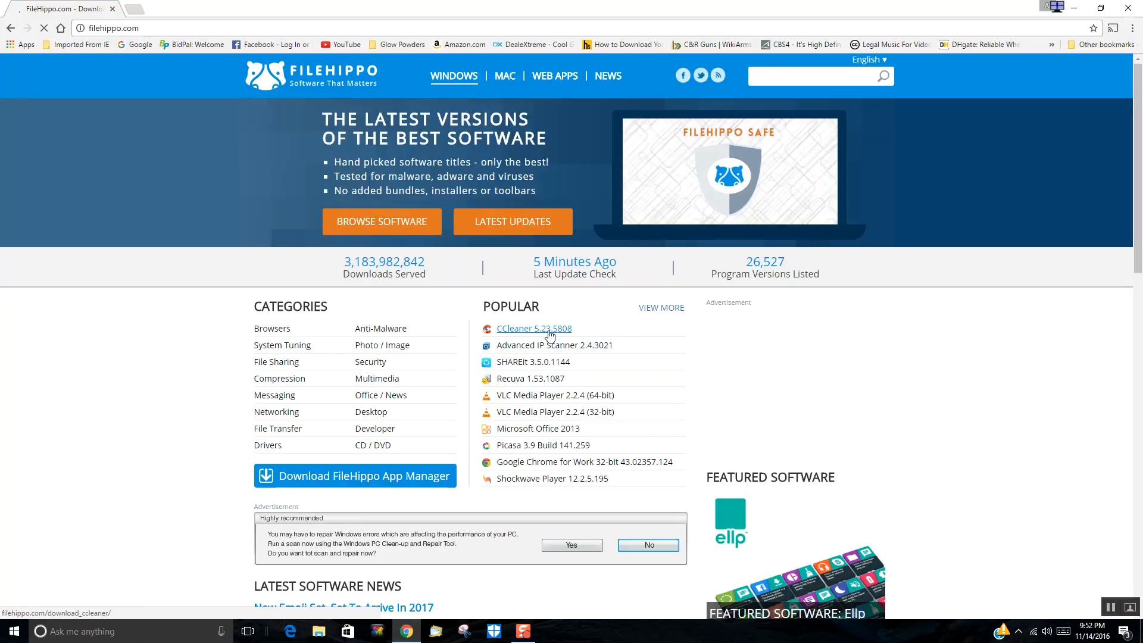
pyautogui.moveTo(574, 332)
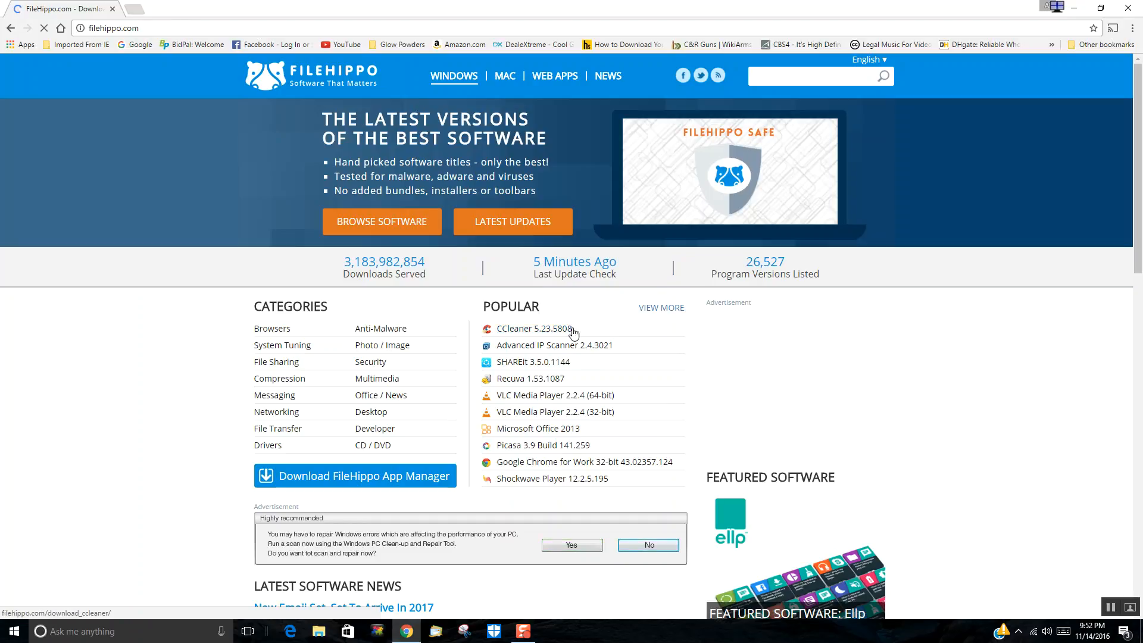
pyautogui.click(533, 328)
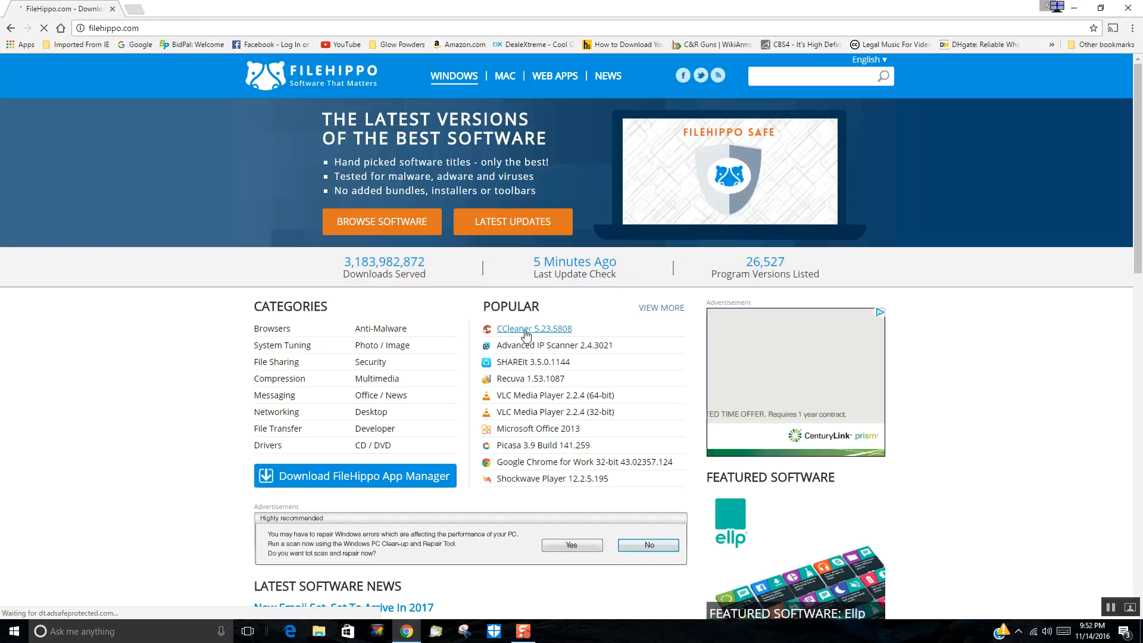
pyautogui.click(533, 328)
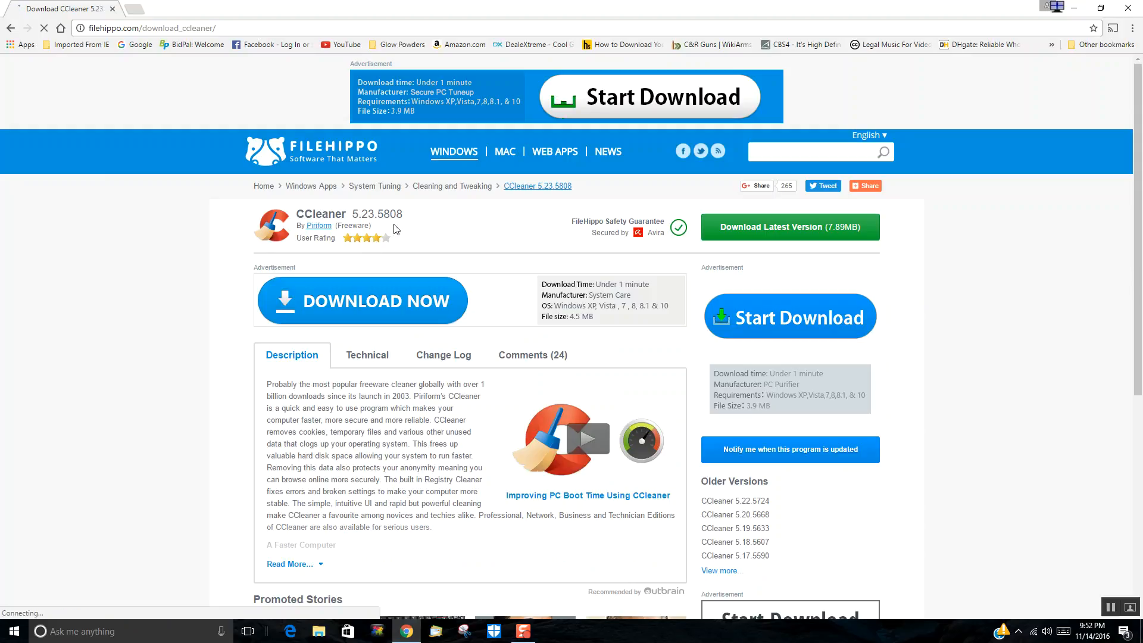
pyautogui.click(790, 227)
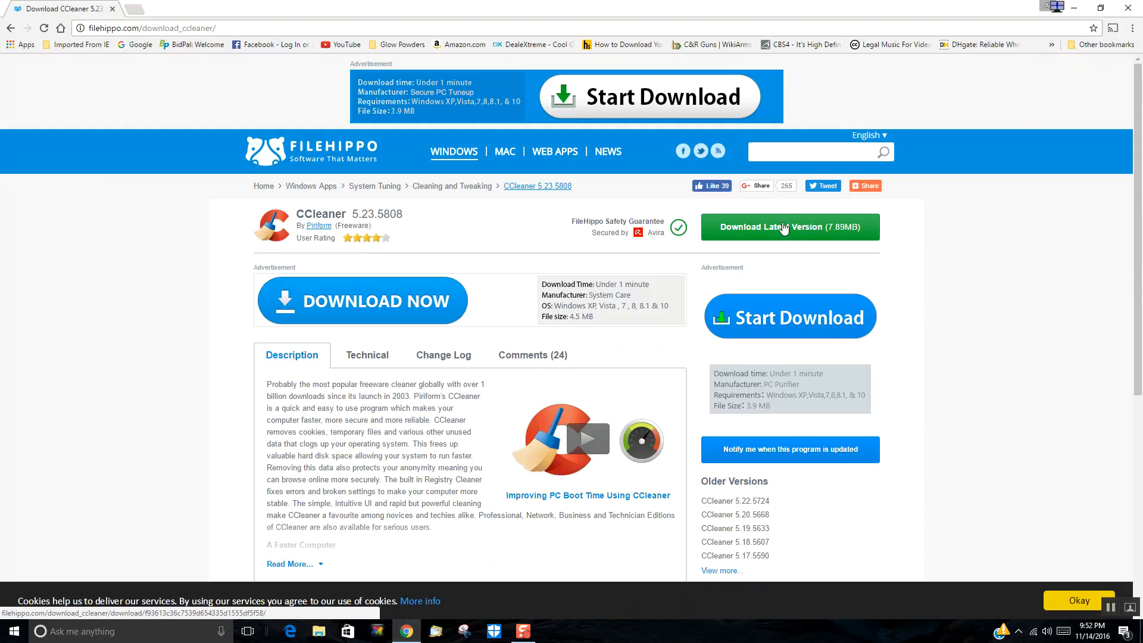
pyautogui.click(790, 227)
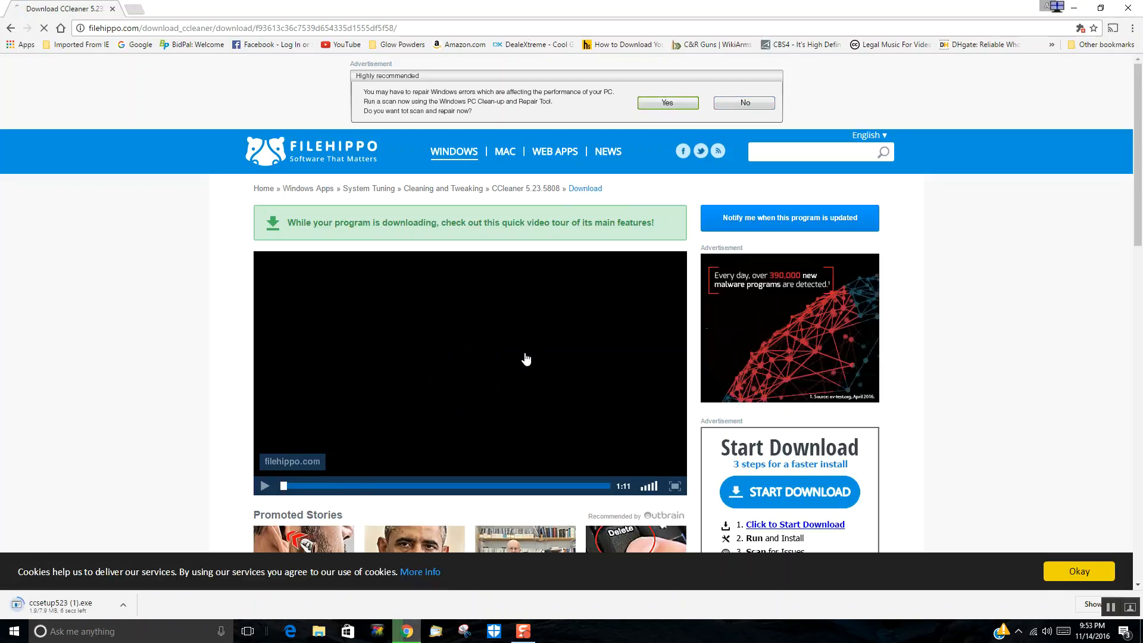
pyautogui.moveTo(224, 503)
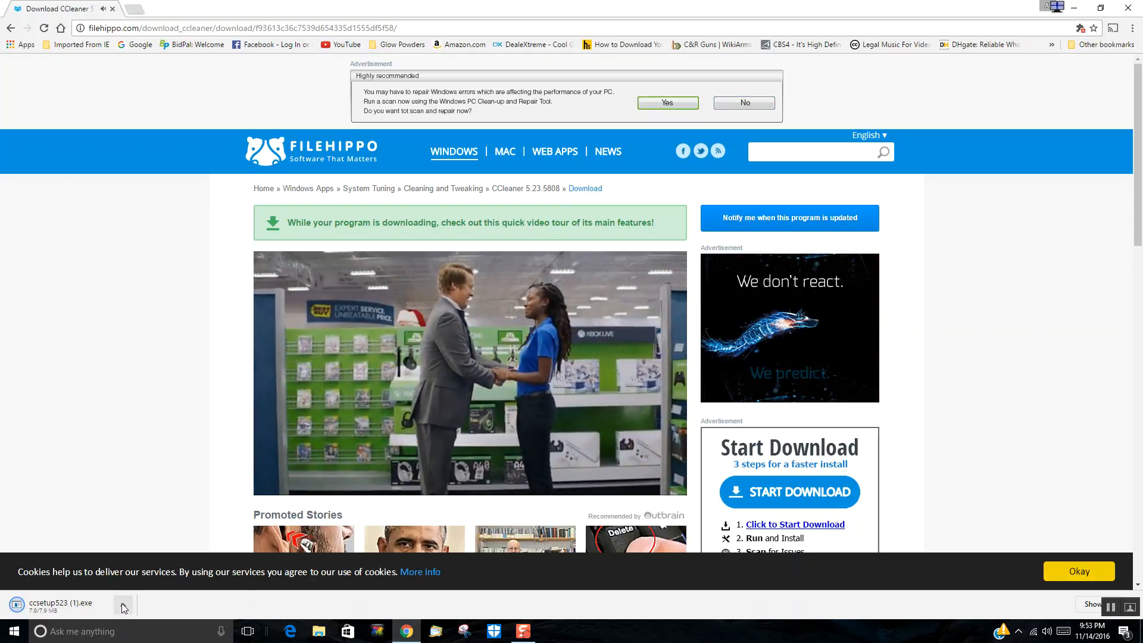
# Show ccsetup523 (1).exe in Downloads and launch it to start CCleaner v5.23 Setup.
pyautogui.click(124, 606)
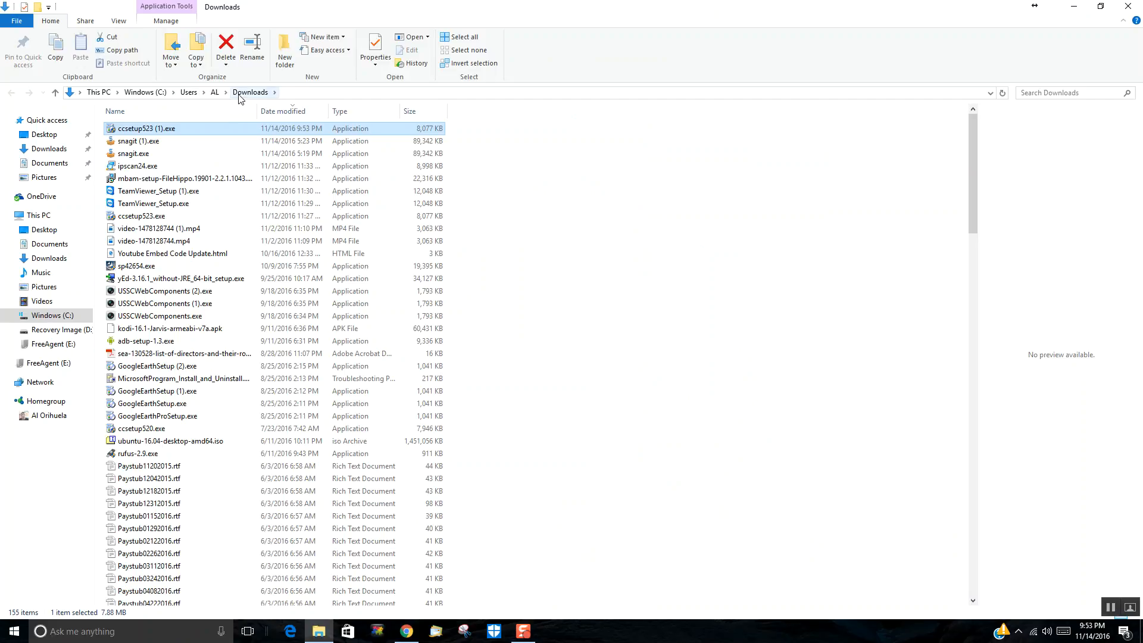
pyautogui.moveTo(145, 128)
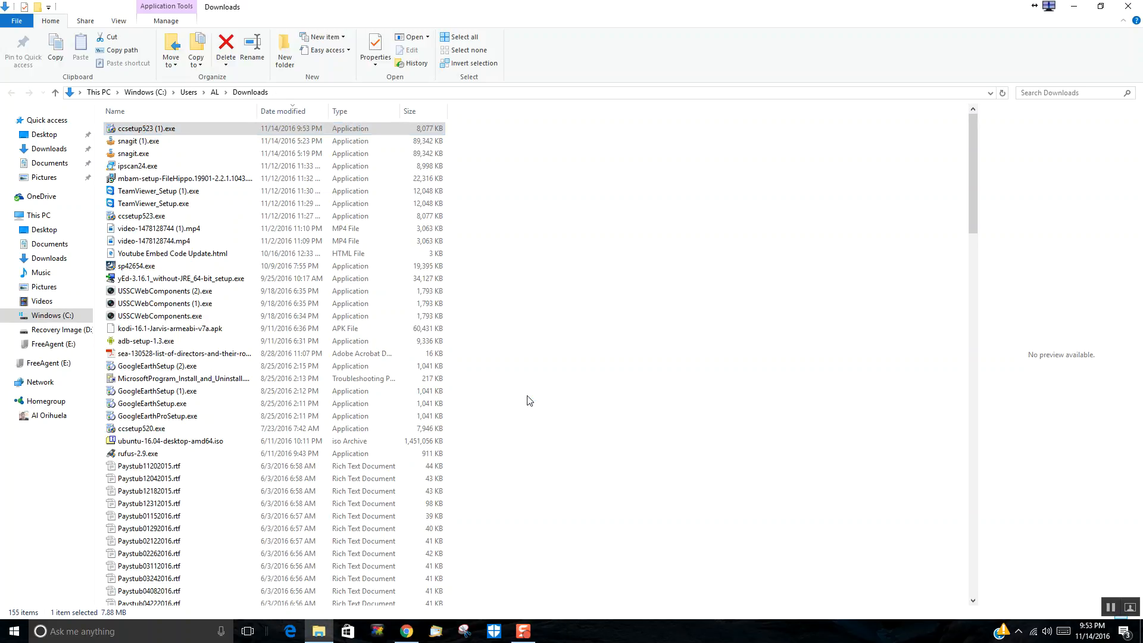
pyautogui.doubleClick(147, 129)
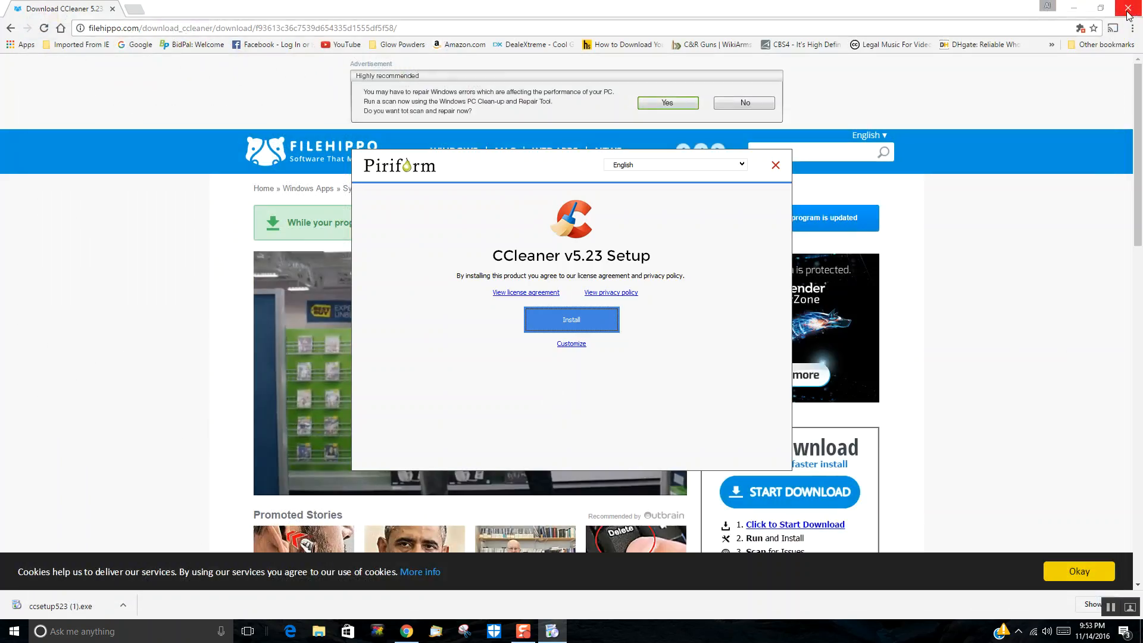
pyautogui.moveTo(1132, 8)
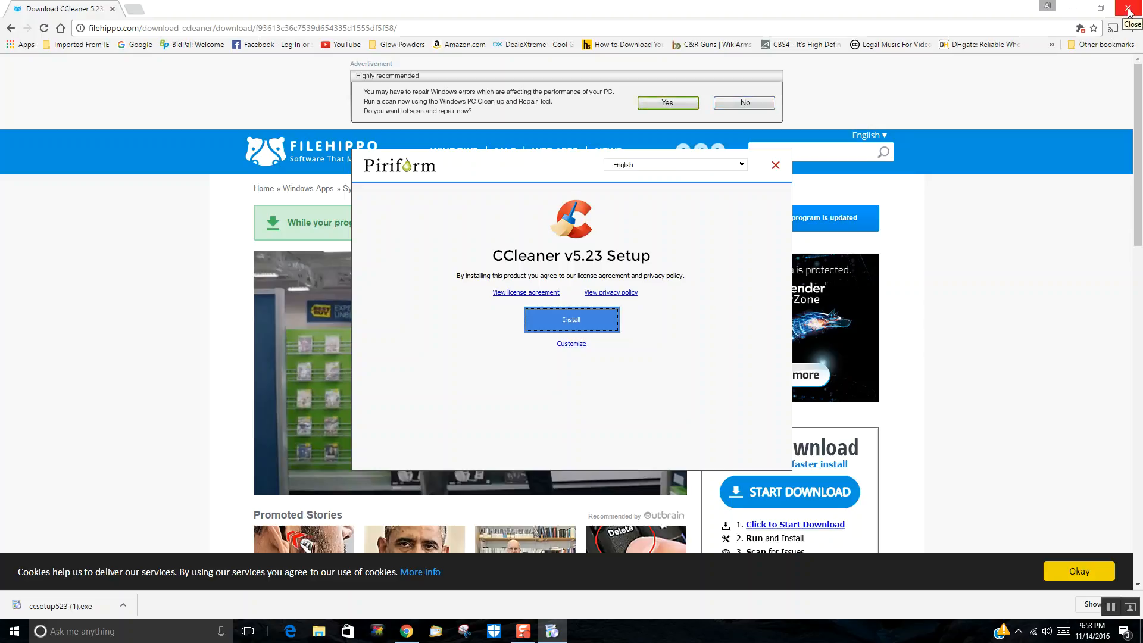
# Close Chrome, install CCleaner v5.23 with defaults and run the newly installed program.
pyautogui.click(1132, 8)
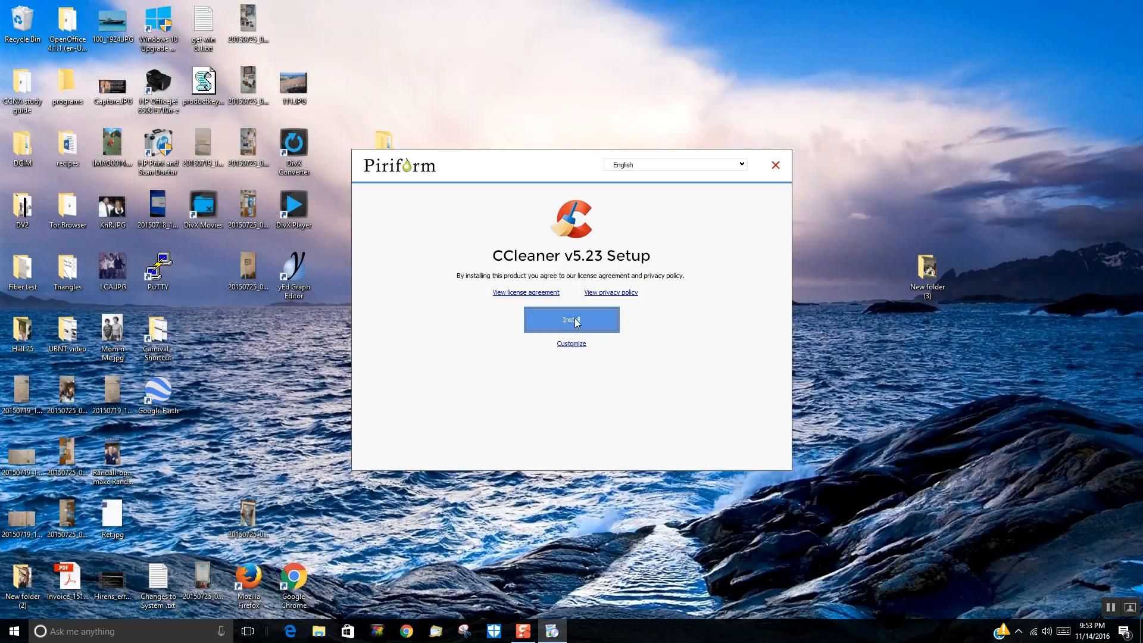
pyautogui.click(571, 319)
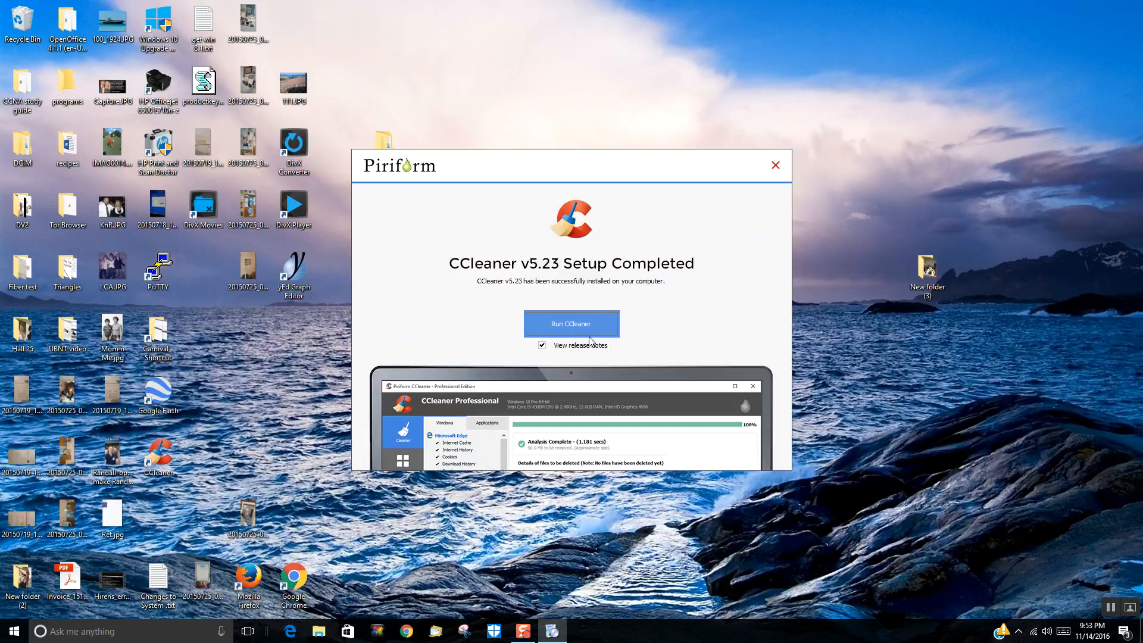
pyautogui.moveTo(406, 311)
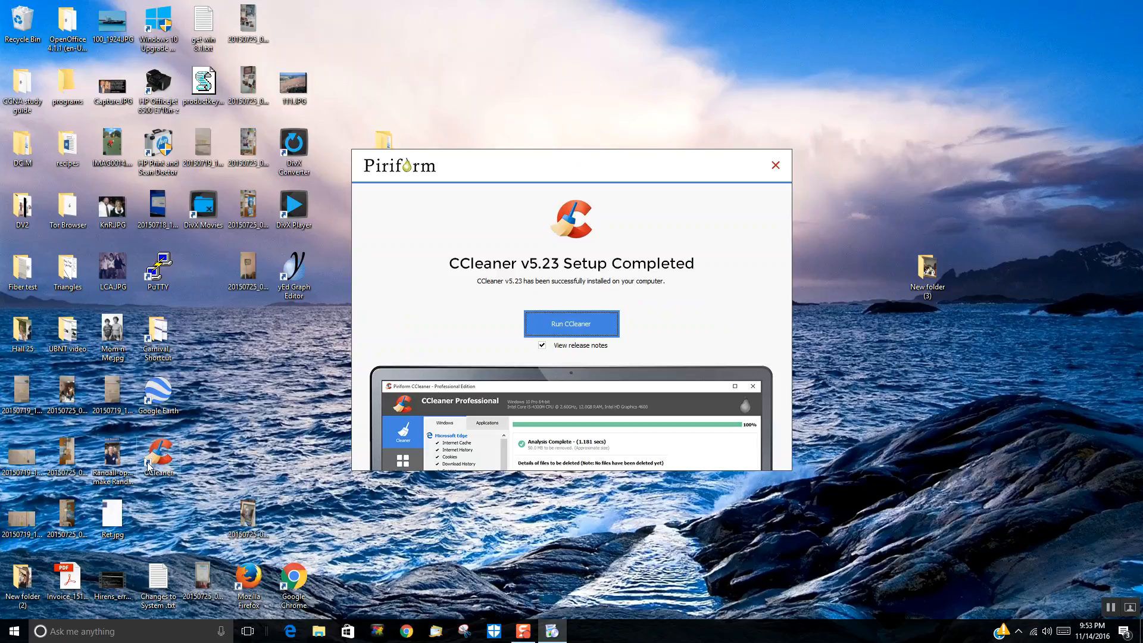
pyautogui.moveTo(572, 323)
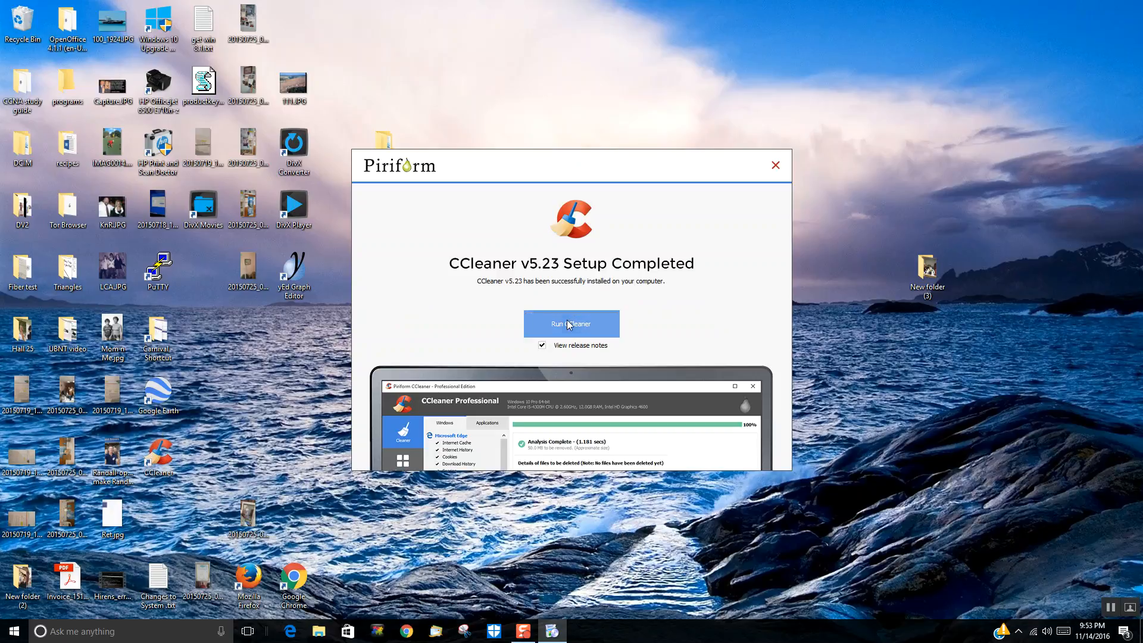
pyautogui.click(571, 323)
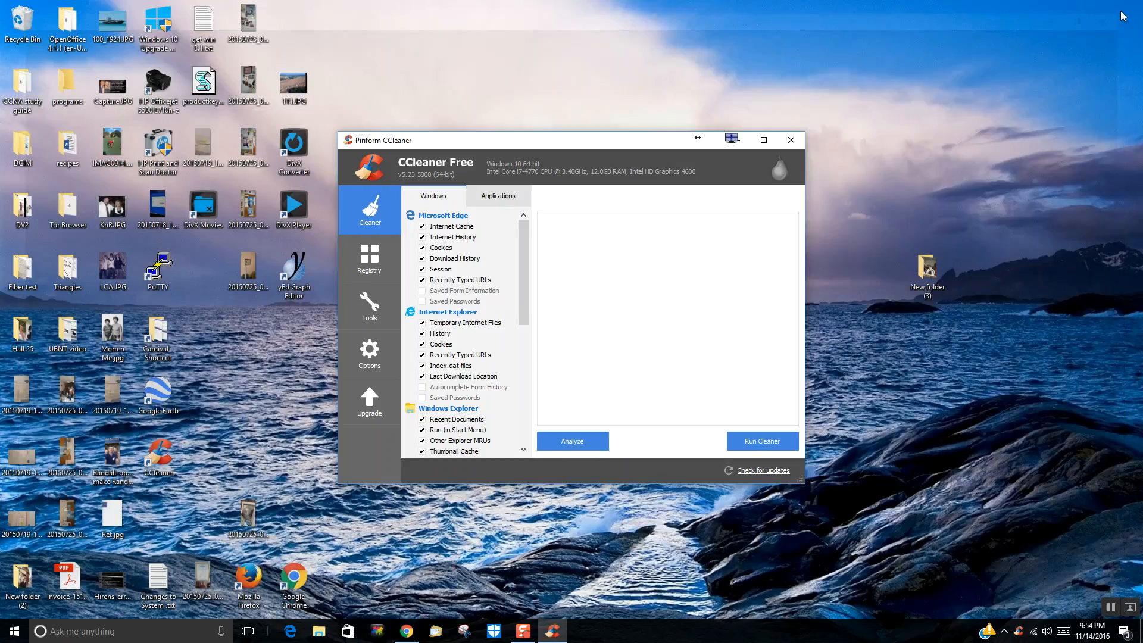
pyautogui.moveTo(966, 102)
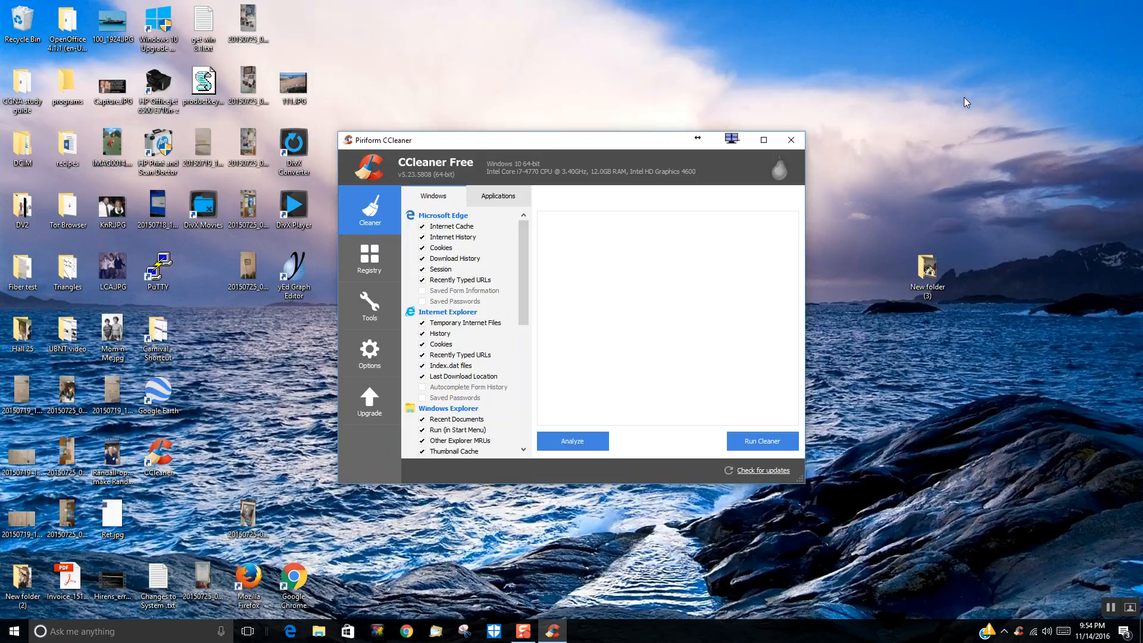
pyautogui.moveTo(761, 441)
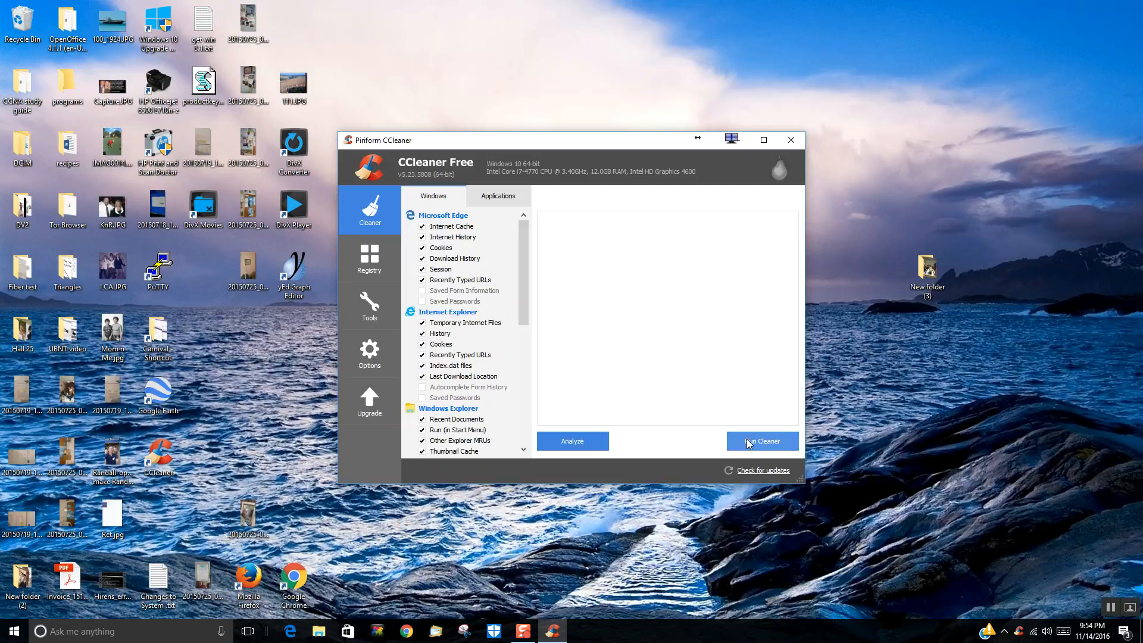
# Run the Cleaner, confirming permanent deletion and letting CCleaner close Chrome.
pyautogui.click(762, 441)
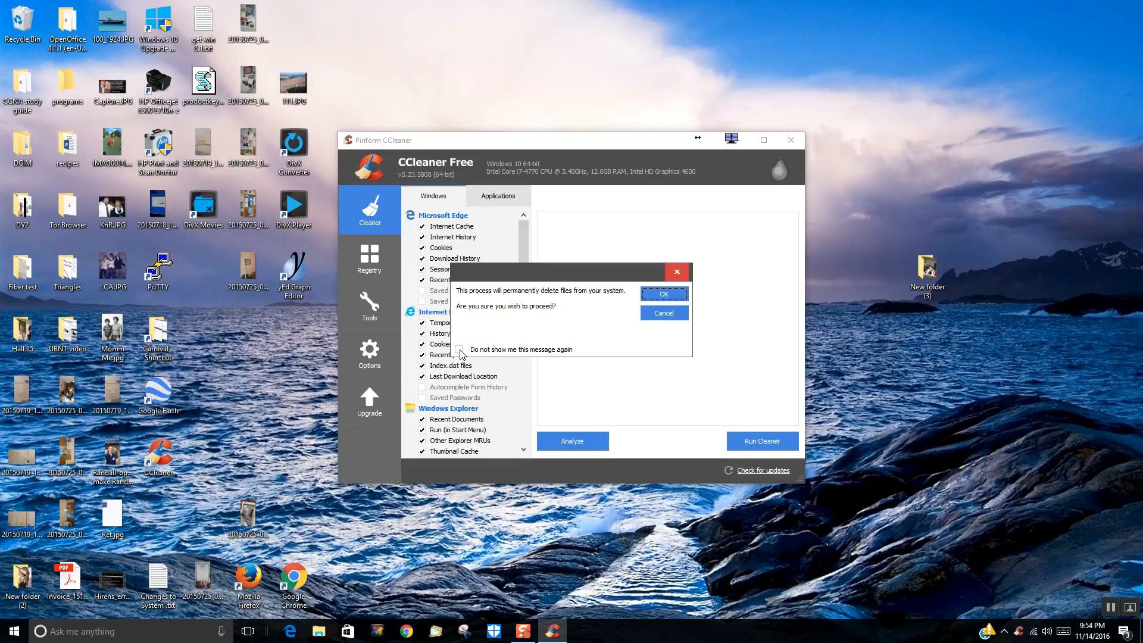
pyautogui.click(663, 293)
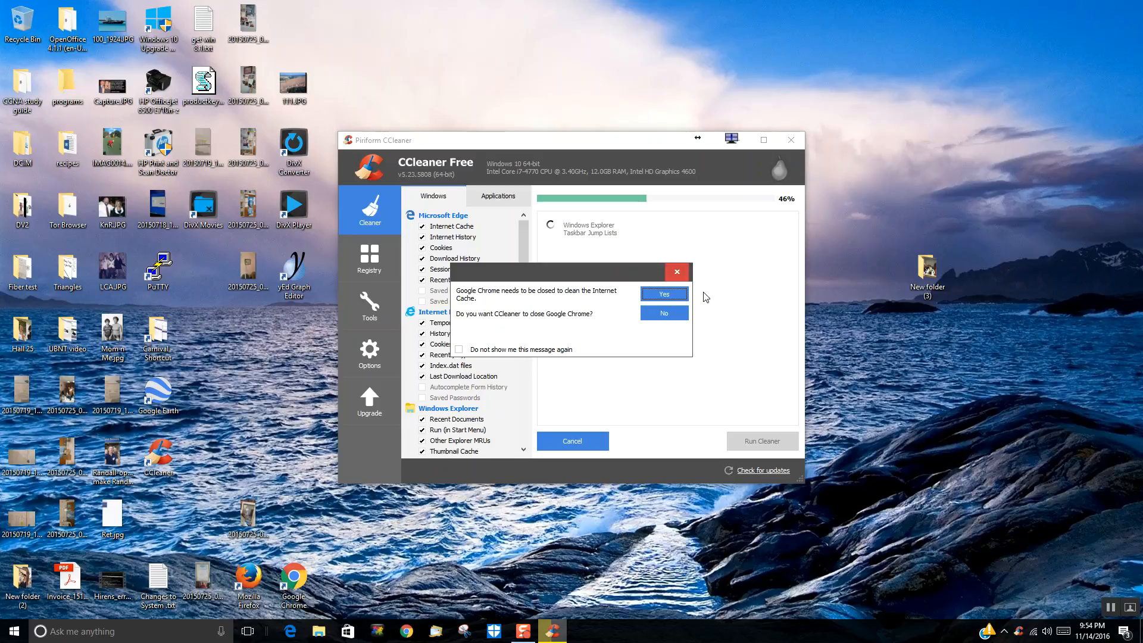
pyautogui.moveTo(663, 294)
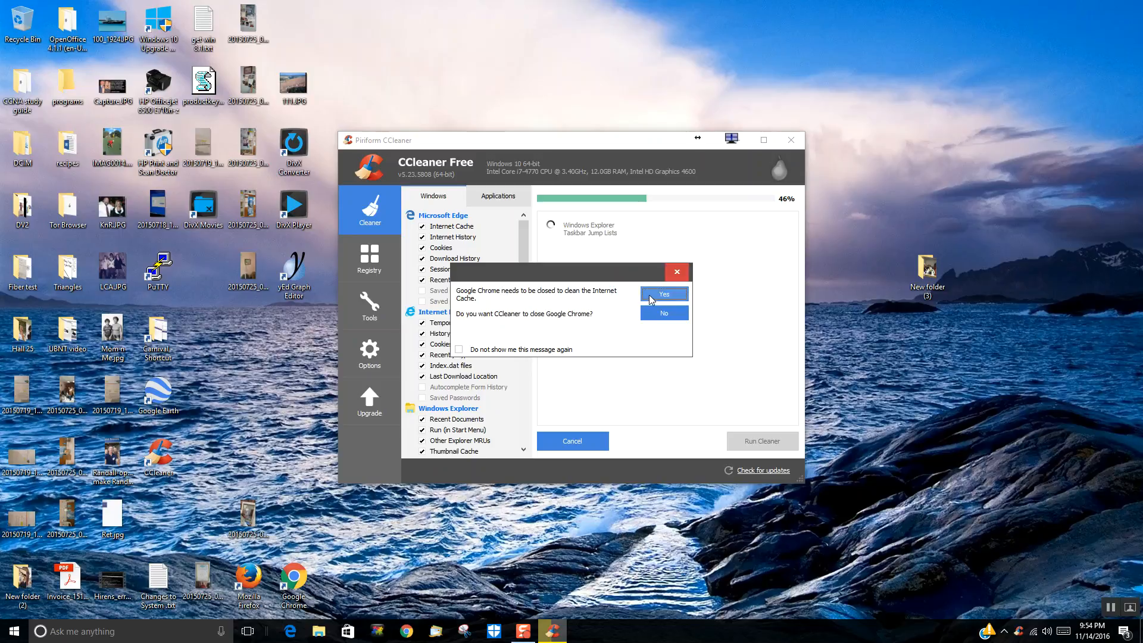
pyautogui.click(663, 294)
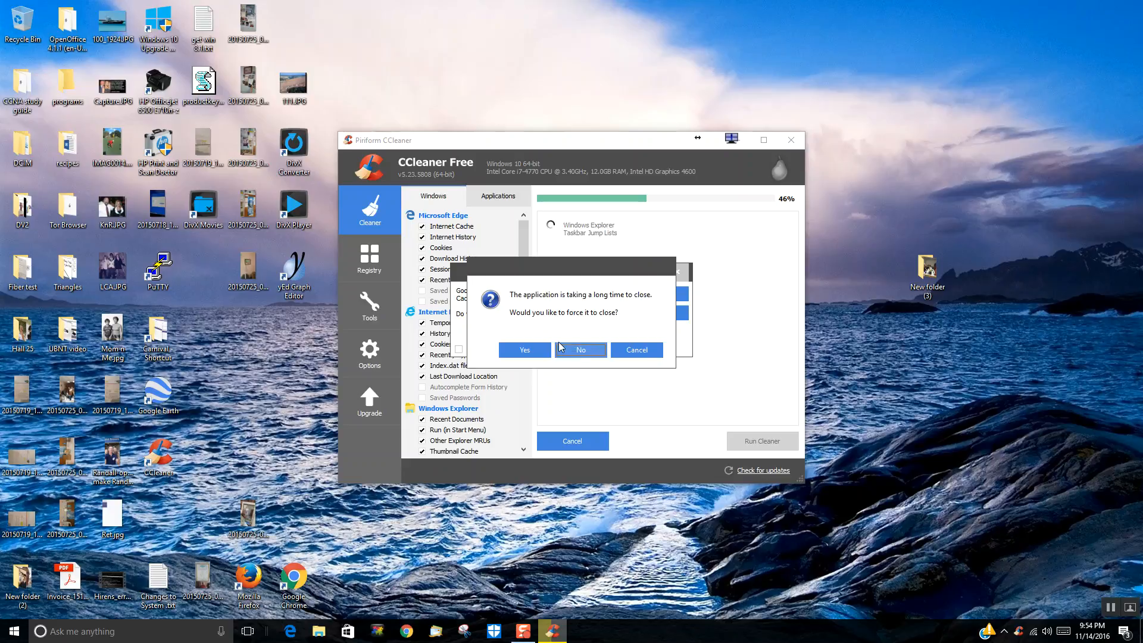
pyautogui.click(580, 350)
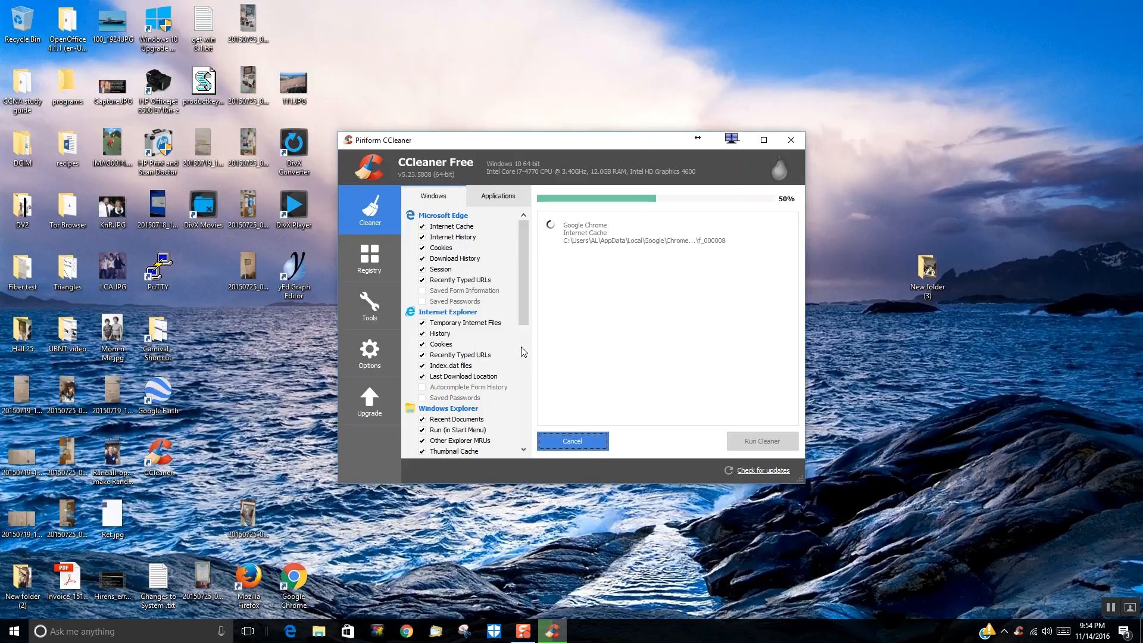
# Repeat the cleaning passes until only about 5 MB of IE temp files and logs remain.
pyautogui.click(761, 440)
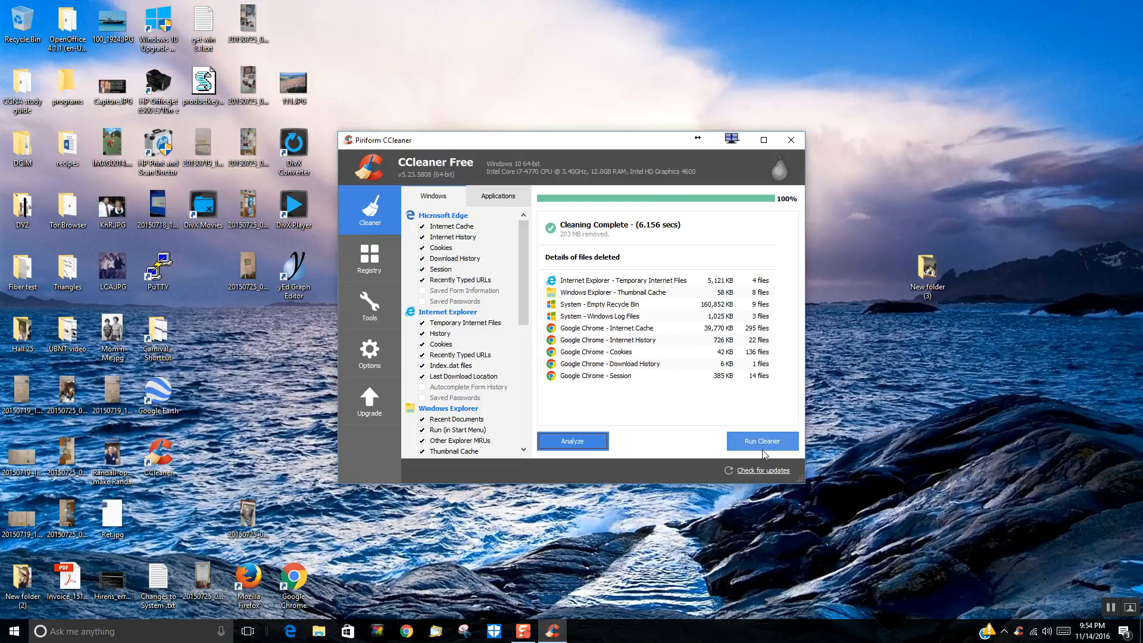
pyautogui.click(762, 440)
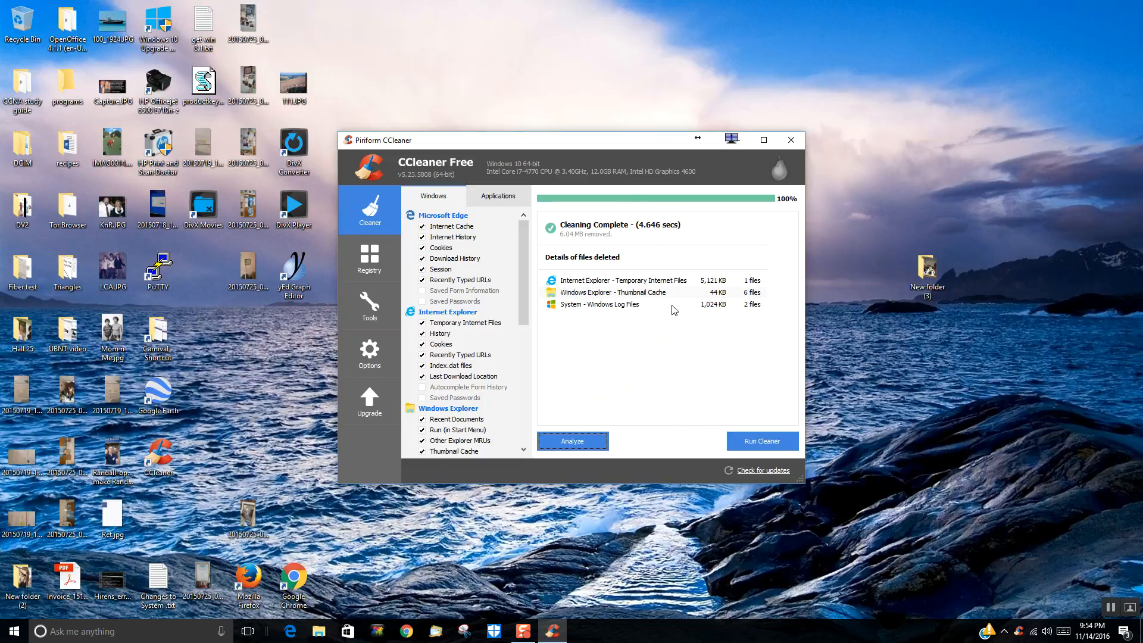
pyautogui.moveTo(756, 316)
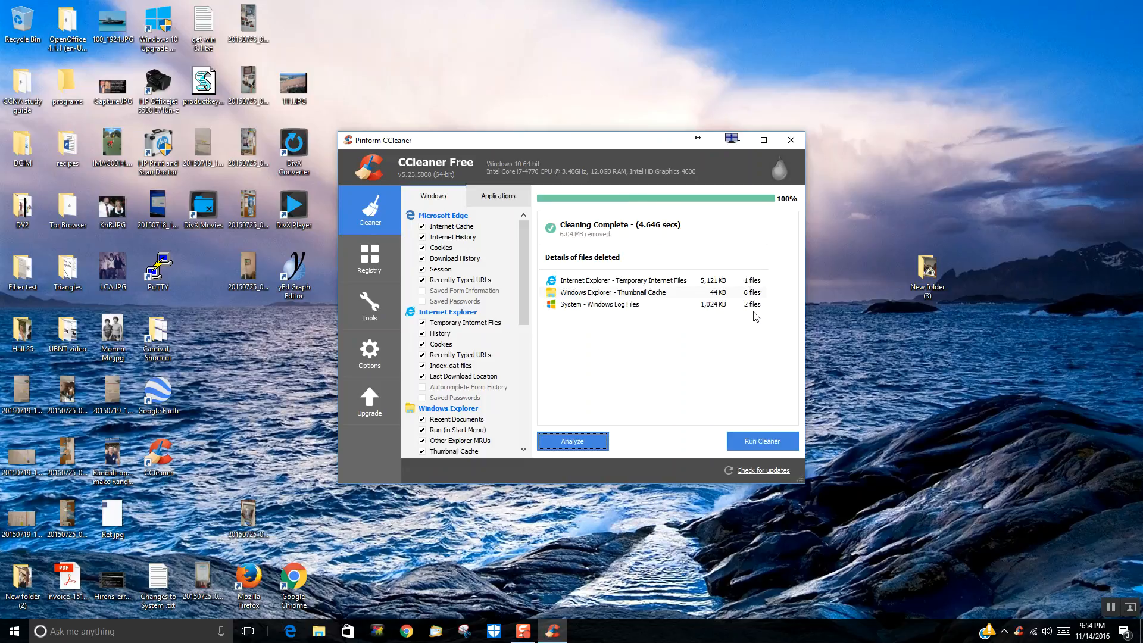
pyautogui.moveTo(766, 415)
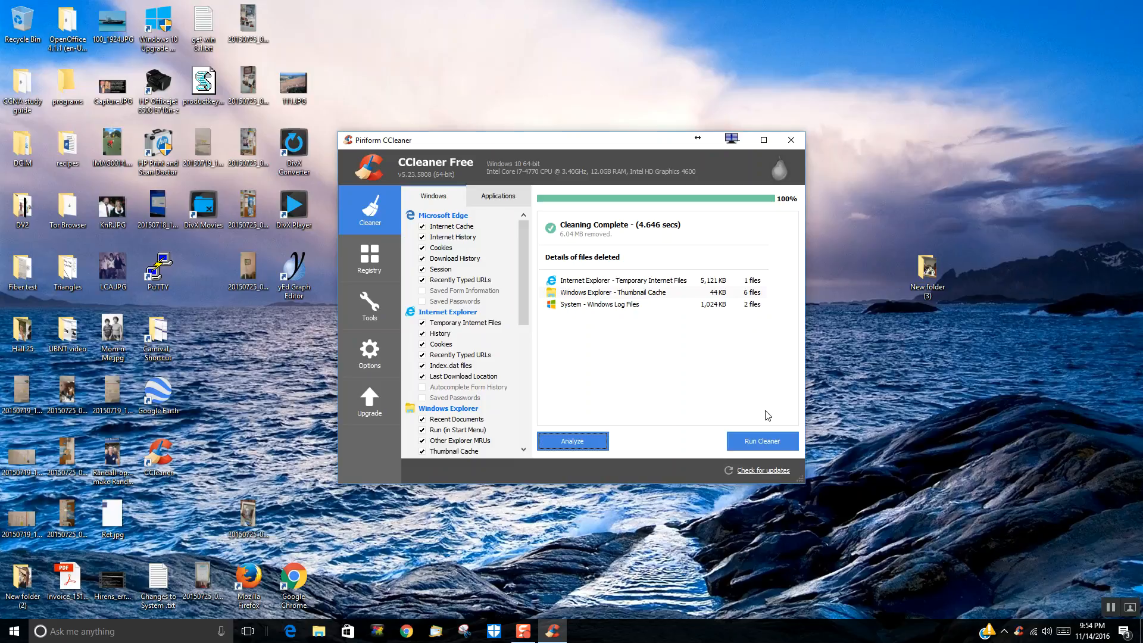
pyautogui.click(761, 441)
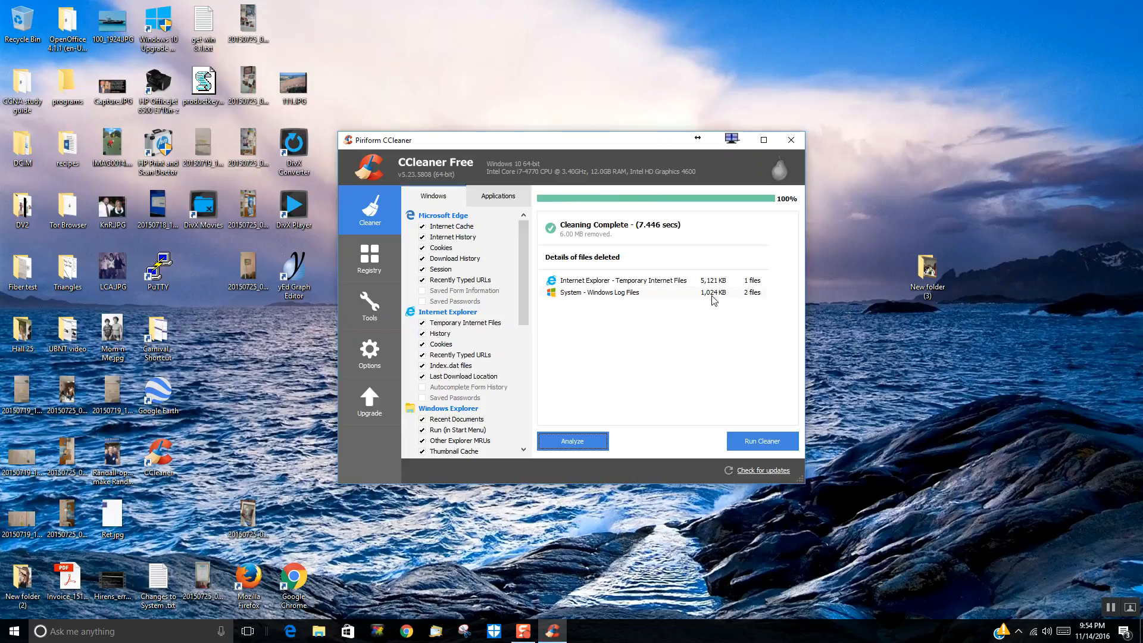
pyautogui.moveTo(492, 447)
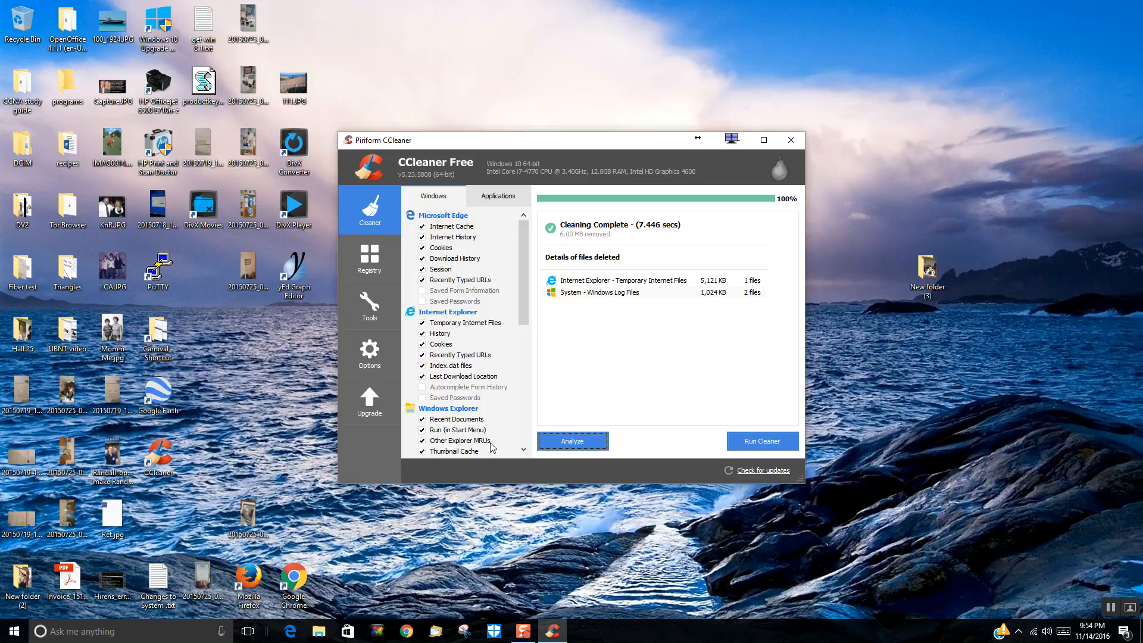
pyautogui.moveTo(678, 338)
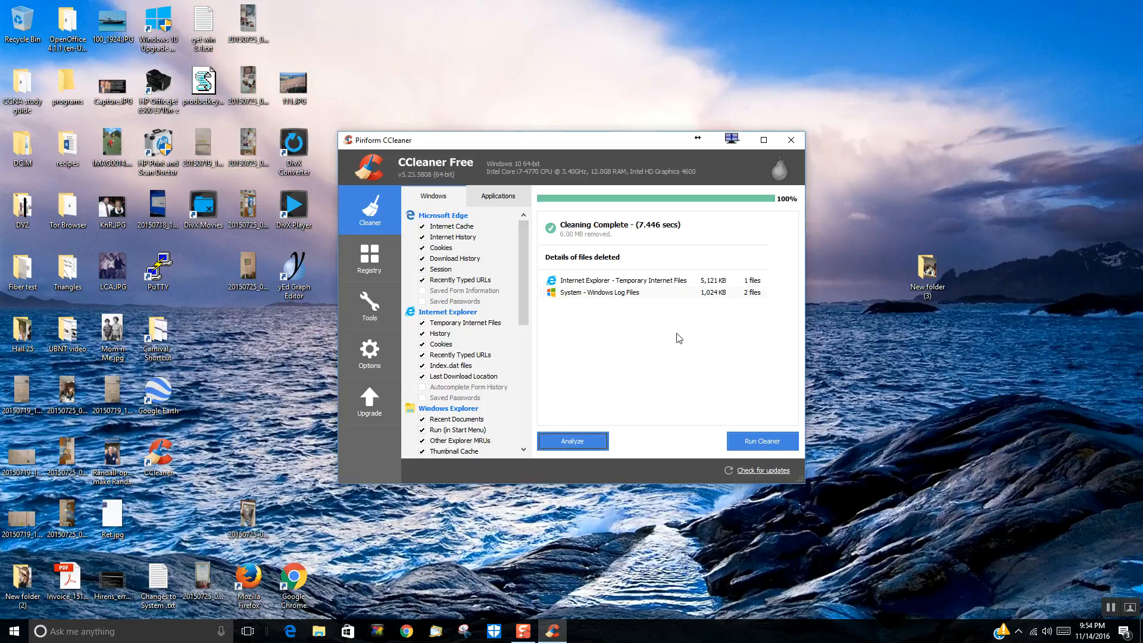
pyautogui.moveTo(735, 379)
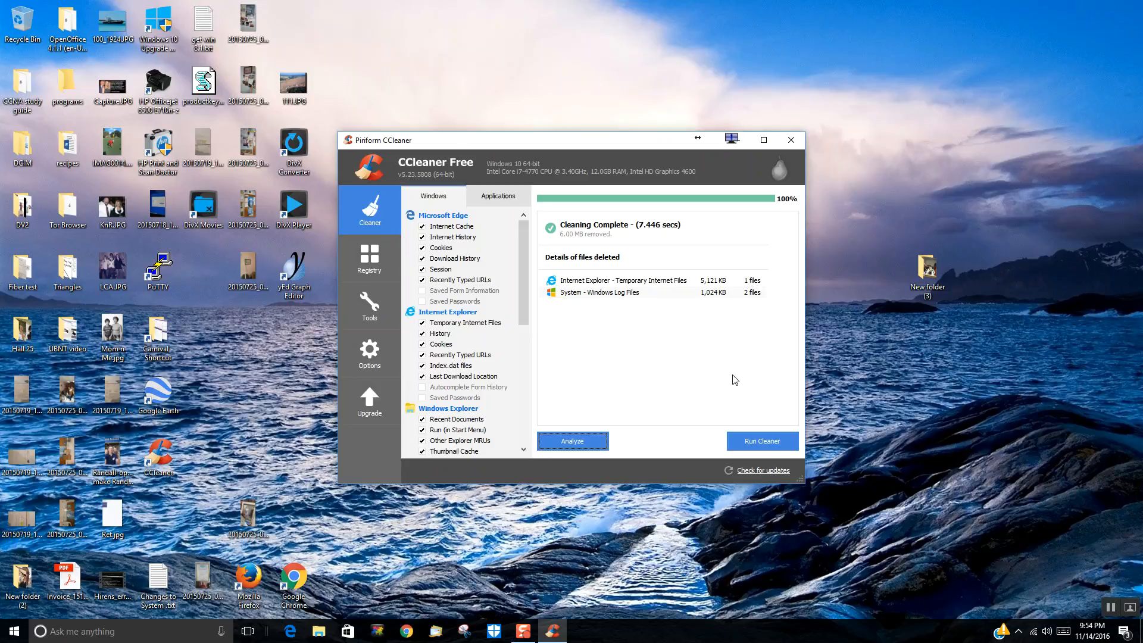
pyautogui.moveTo(677, 325)
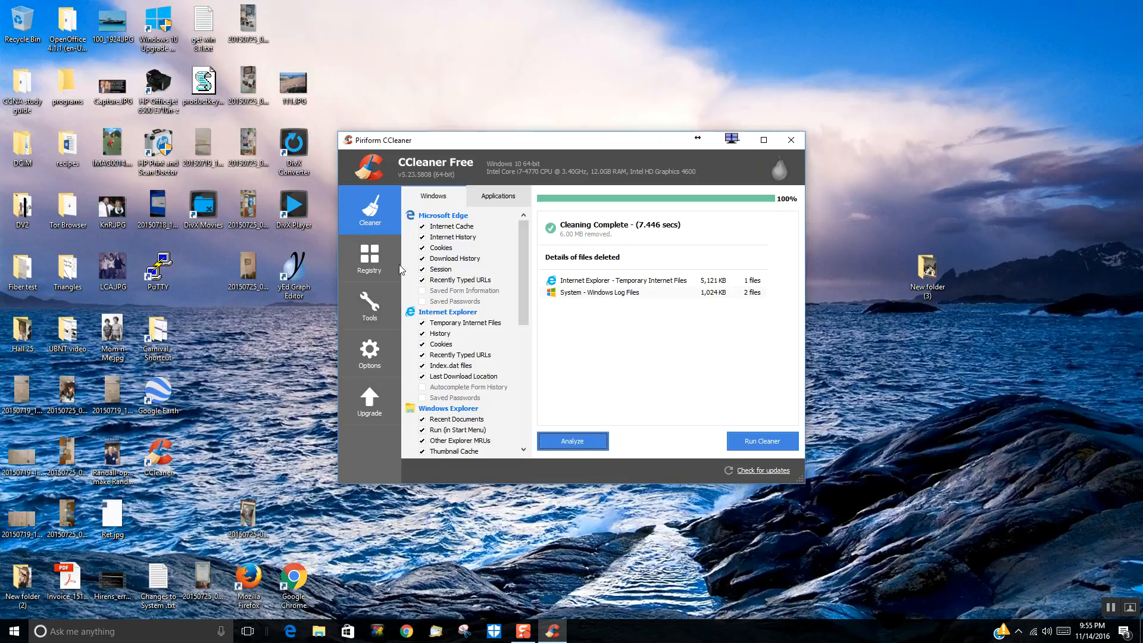
pyautogui.moveTo(620, 351)
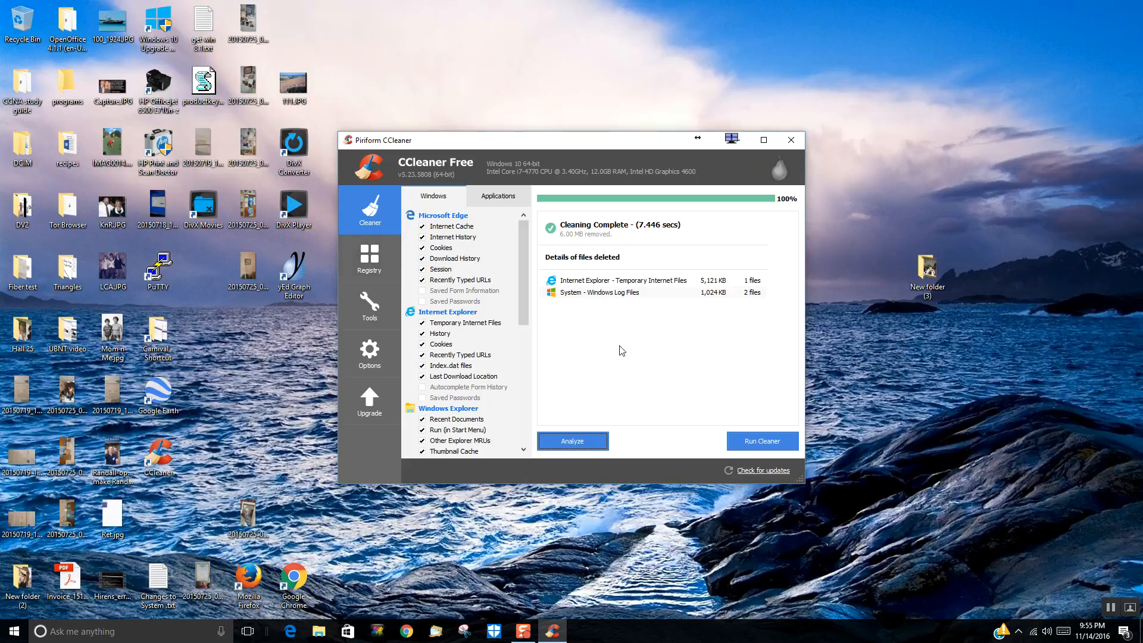
# Scan the registry, fix the obsolete Piriform software key without backup, and rescan to show no issues.
pyautogui.click(370, 259)
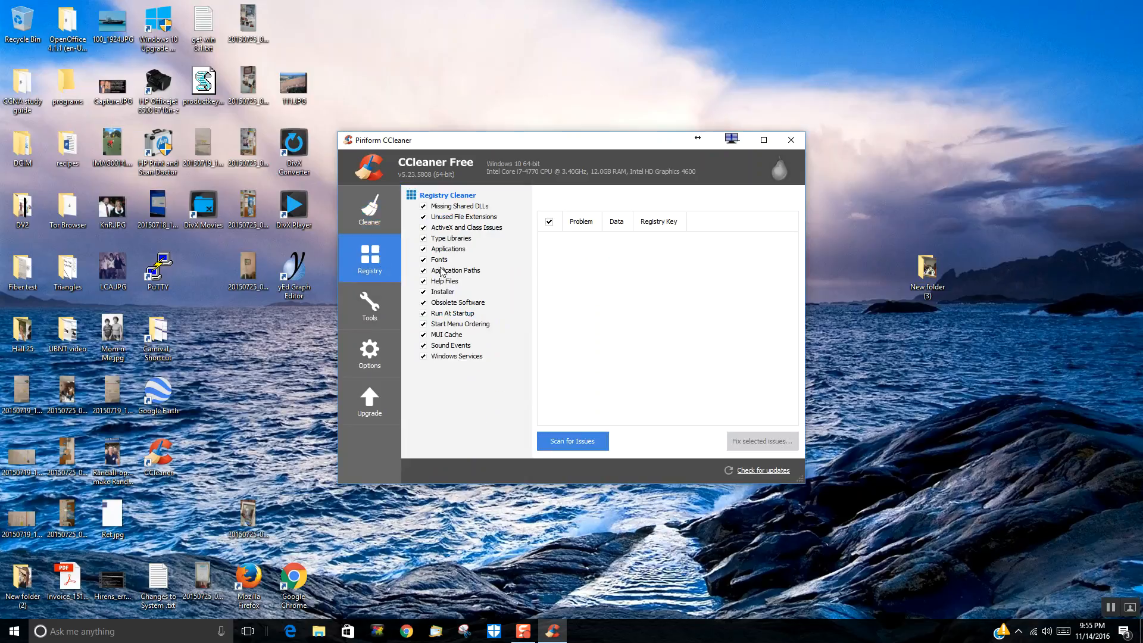
pyautogui.click(572, 441)
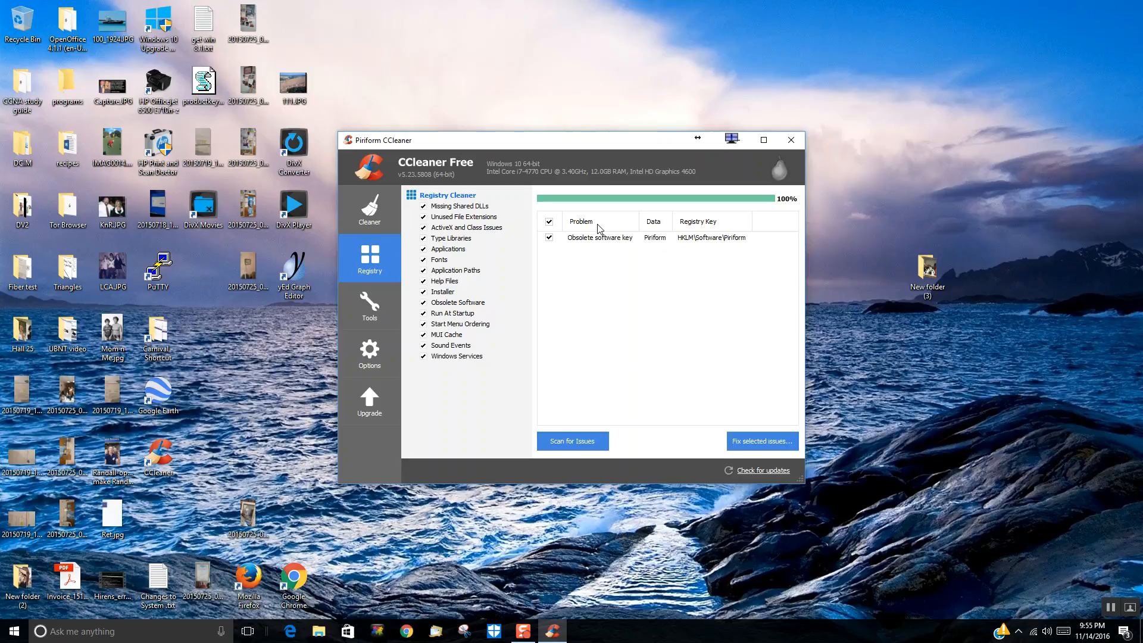
pyautogui.click(761, 441)
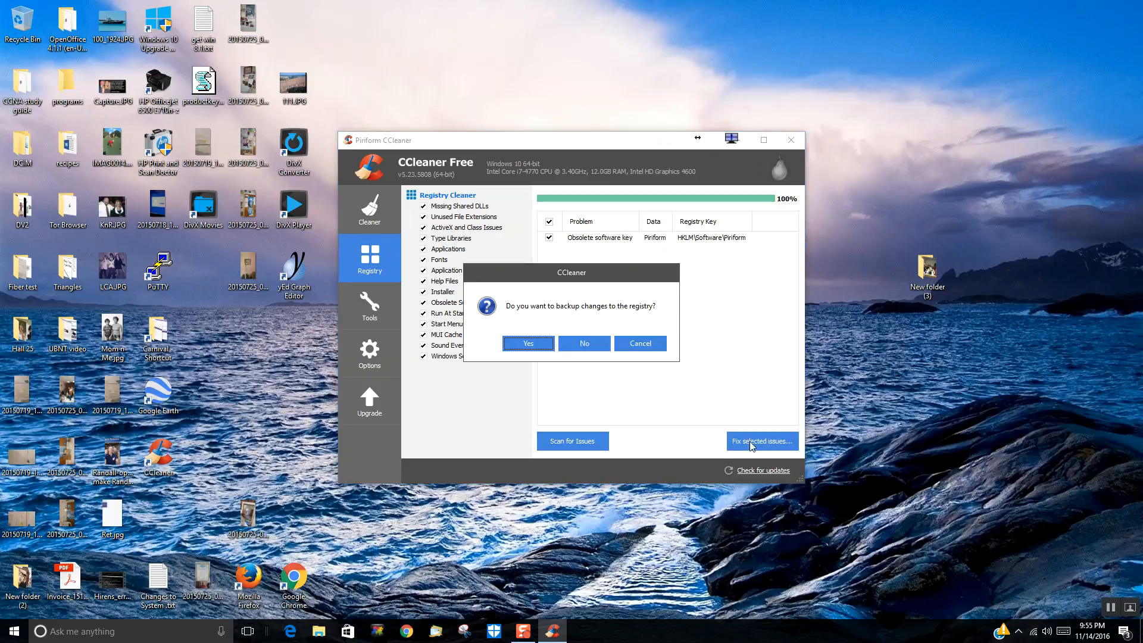
pyautogui.moveTo(590, 316)
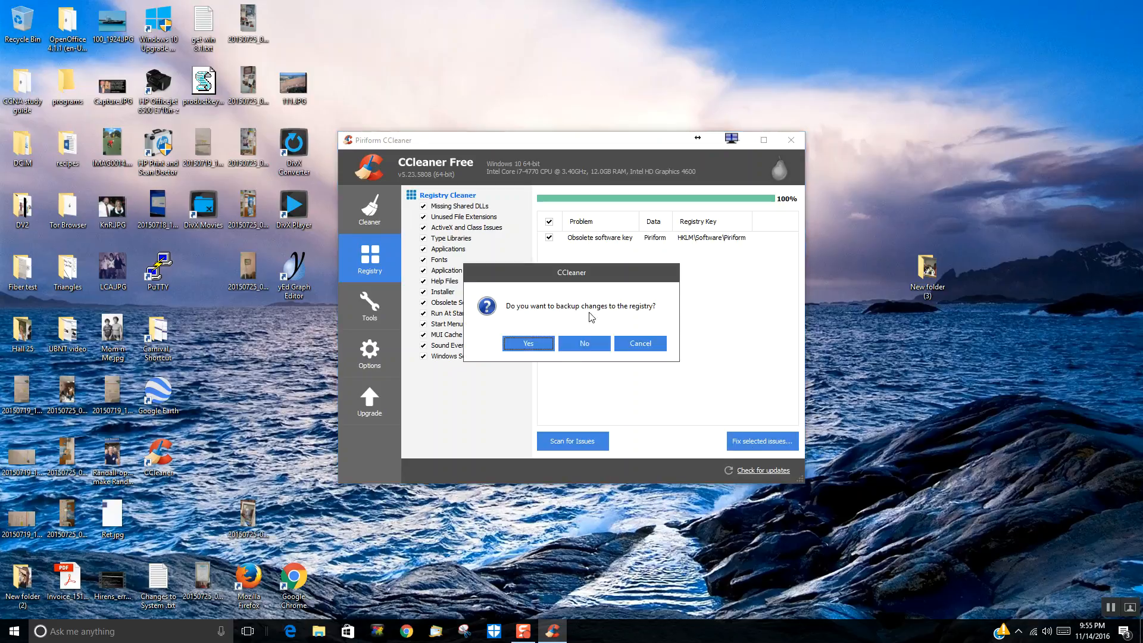
pyautogui.click(584, 343)
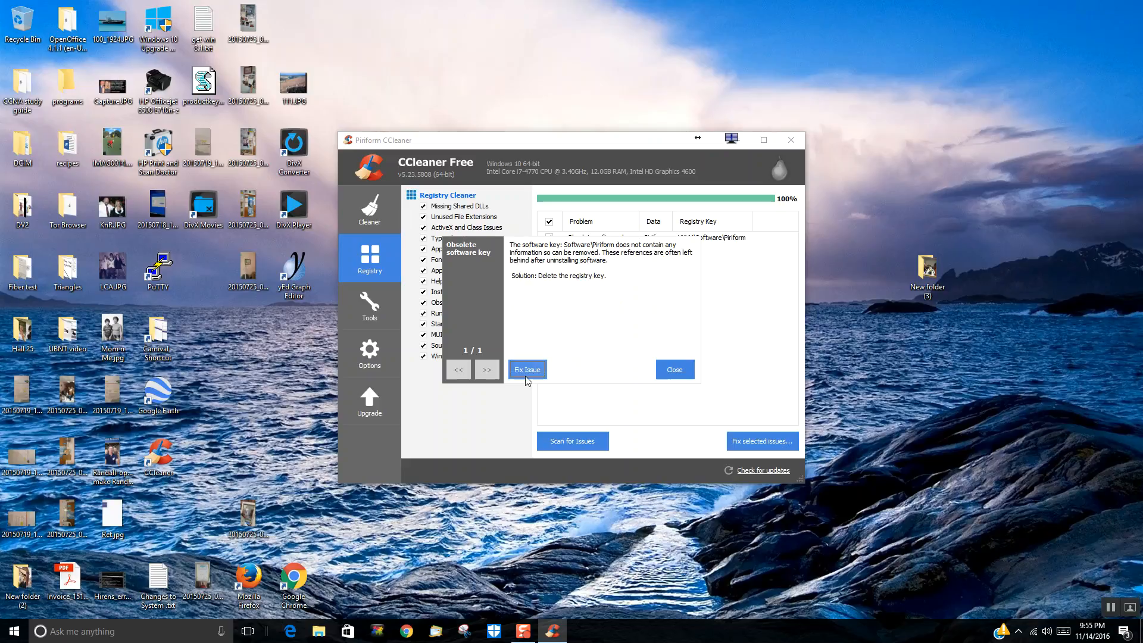
pyautogui.click(527, 369)
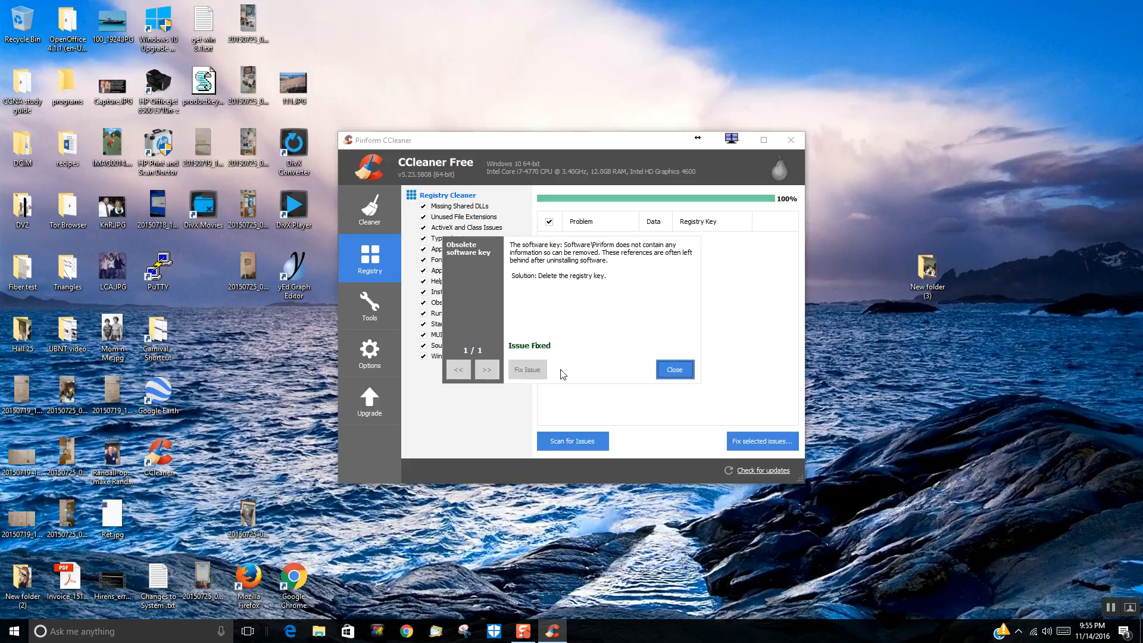
pyautogui.click(673, 370)
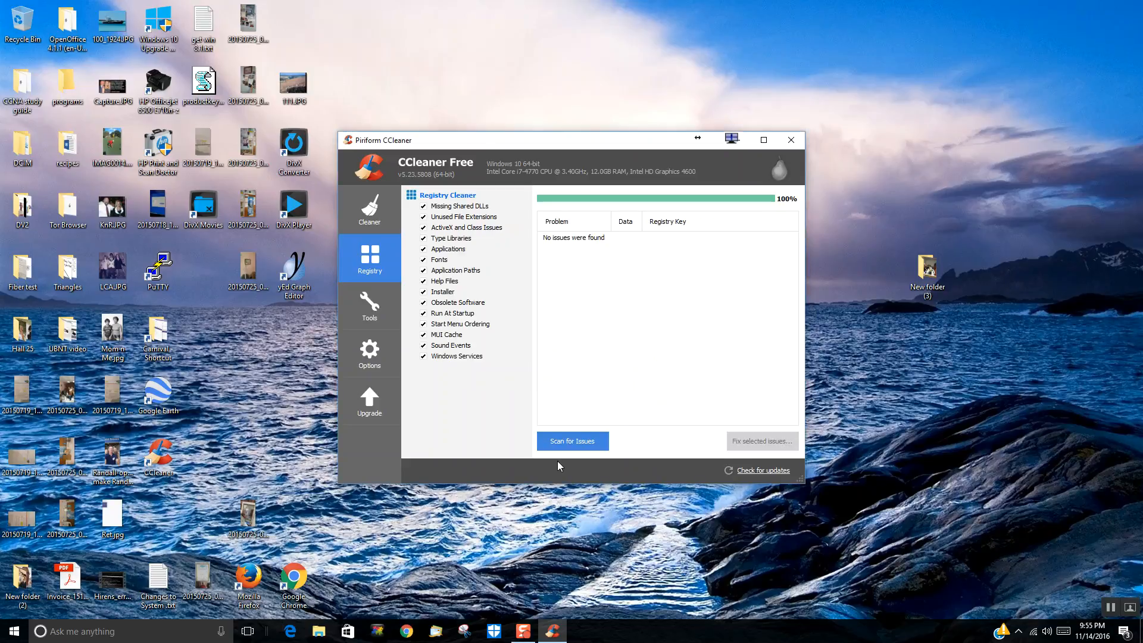
pyautogui.click(572, 441)
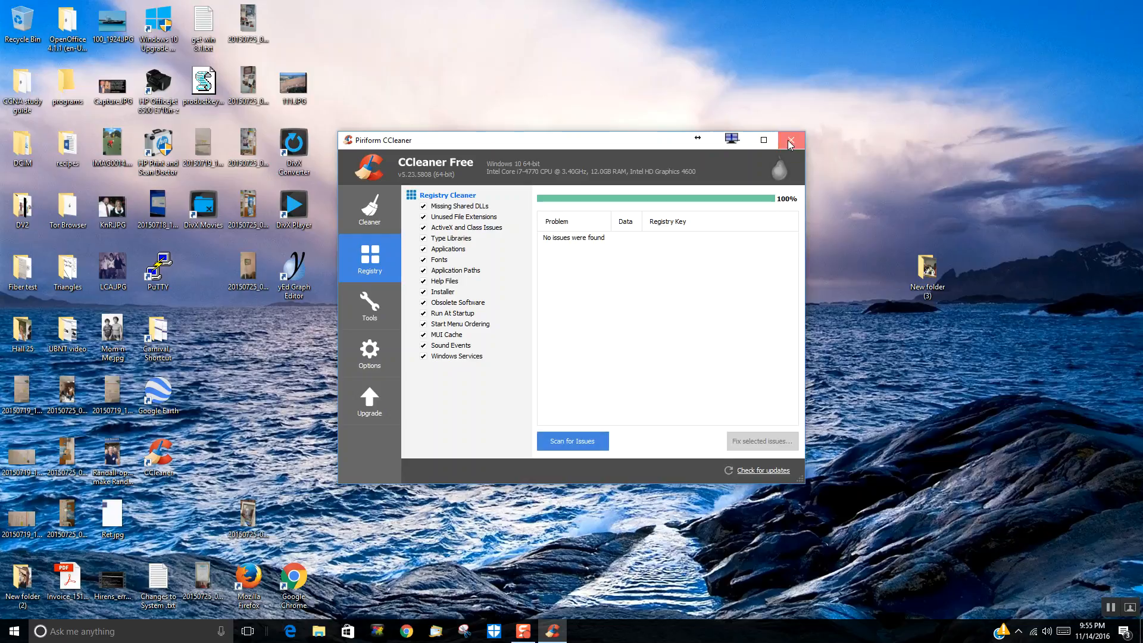
# Close CCleaner and acknowledge its monitoring notification, leaving the desktop clear.
pyautogui.click(791, 140)
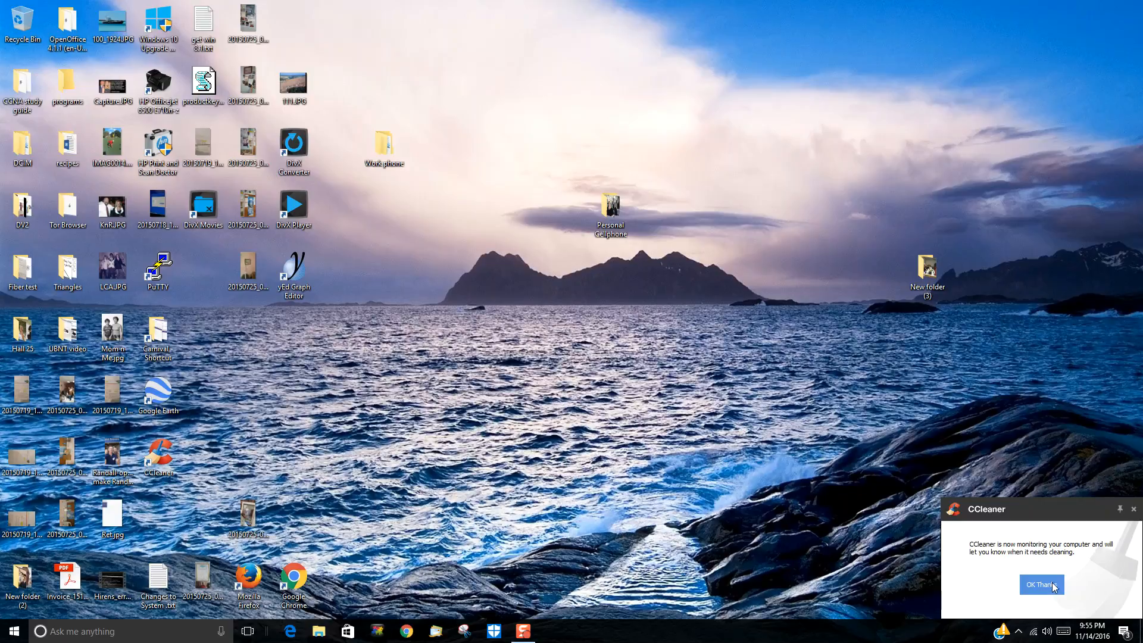
pyautogui.click(1040, 584)
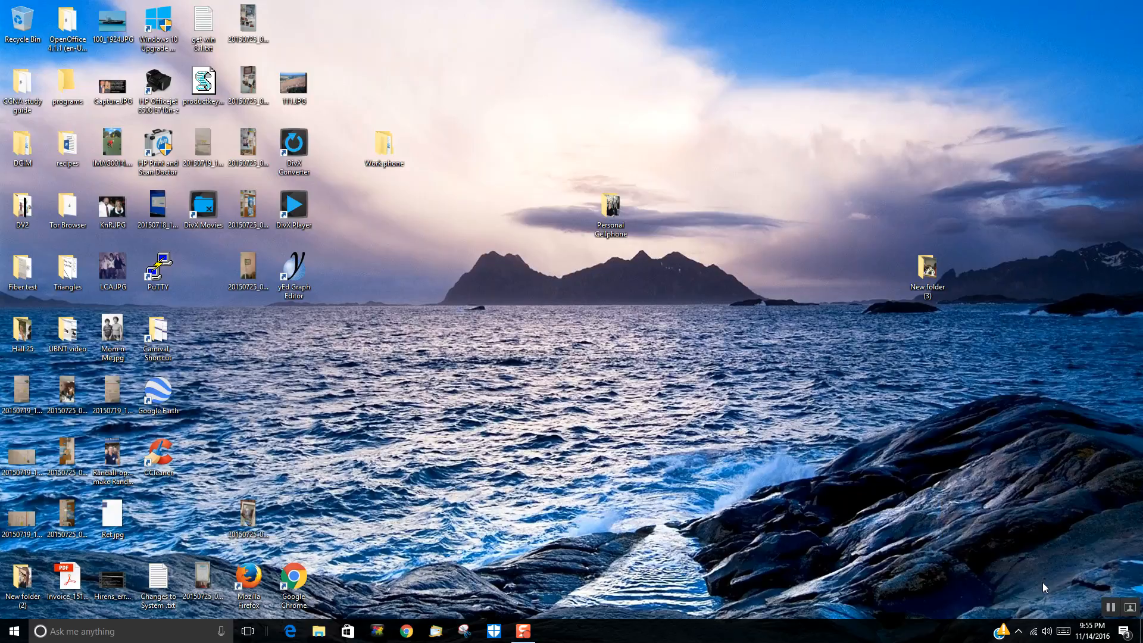
pyautogui.moveTo(171, 463)
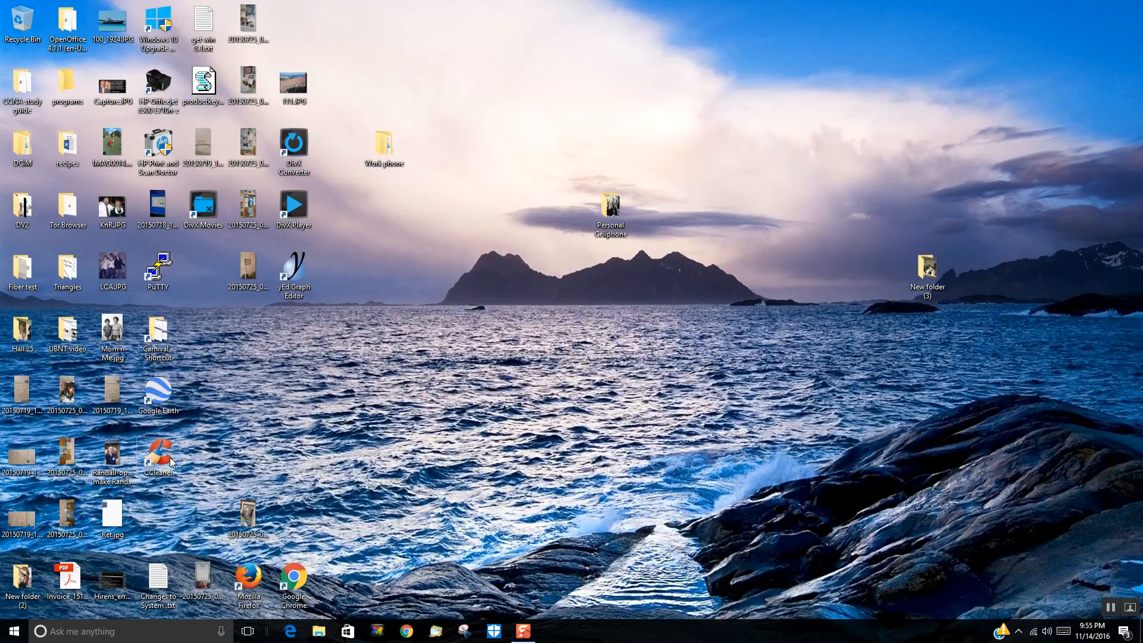
pyautogui.doubleClick(157, 456)
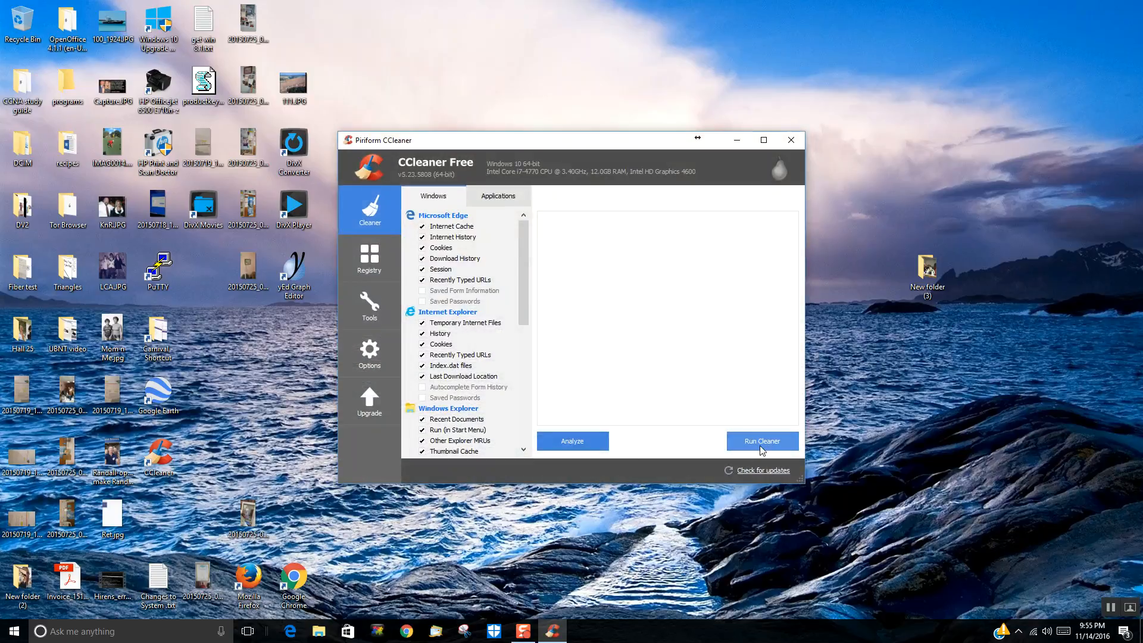
pyautogui.moveTo(658, 350)
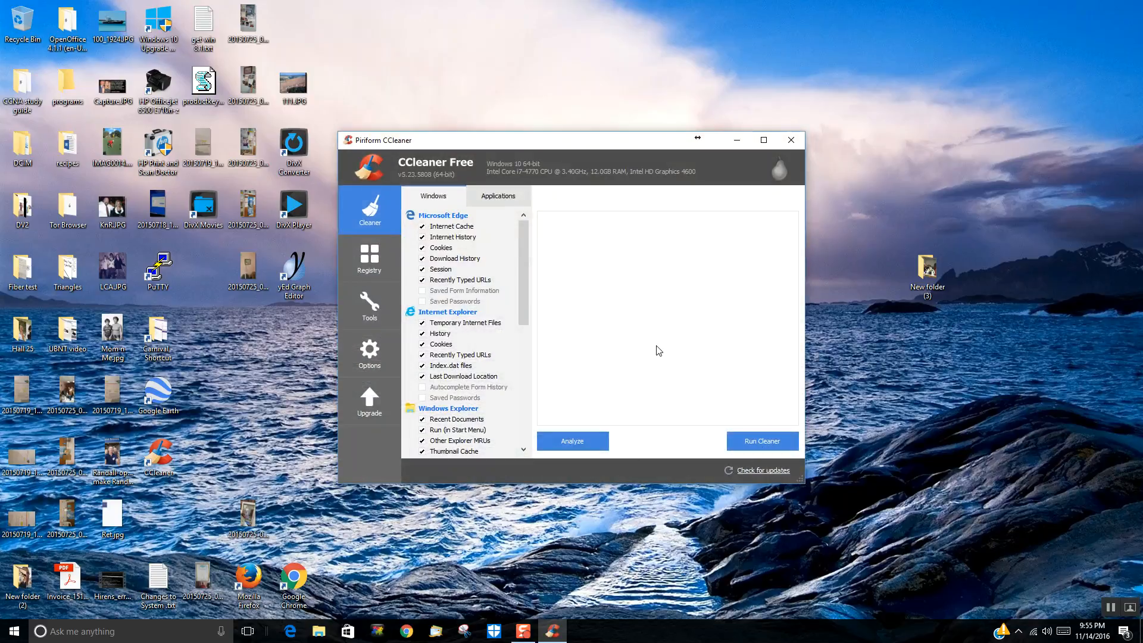
pyautogui.moveTo(335, 253)
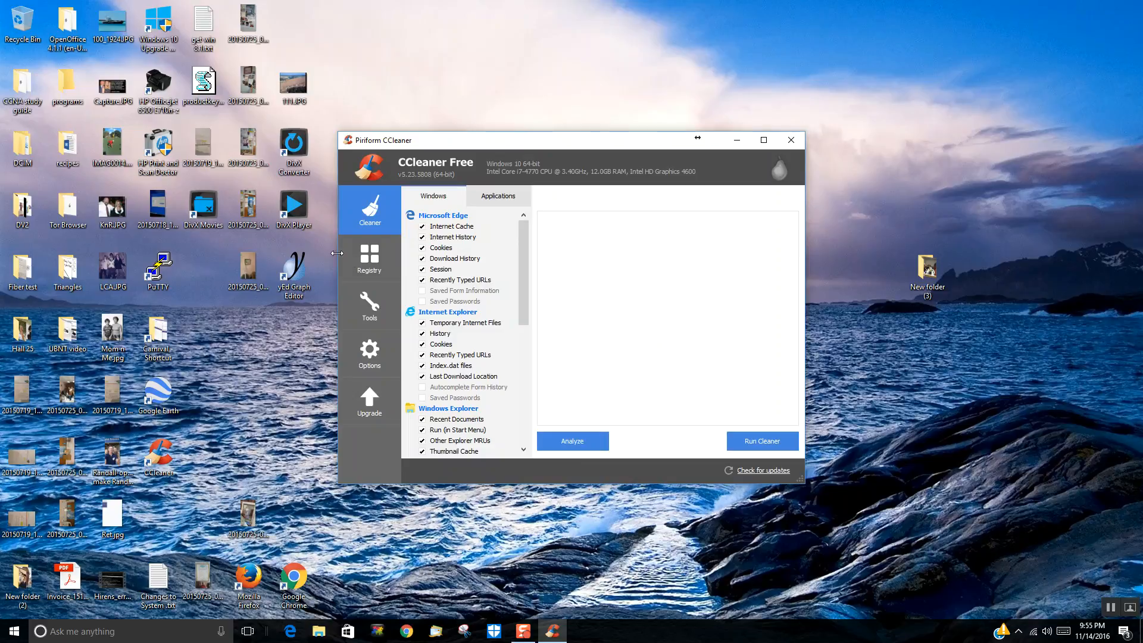
pyautogui.click(369, 259)
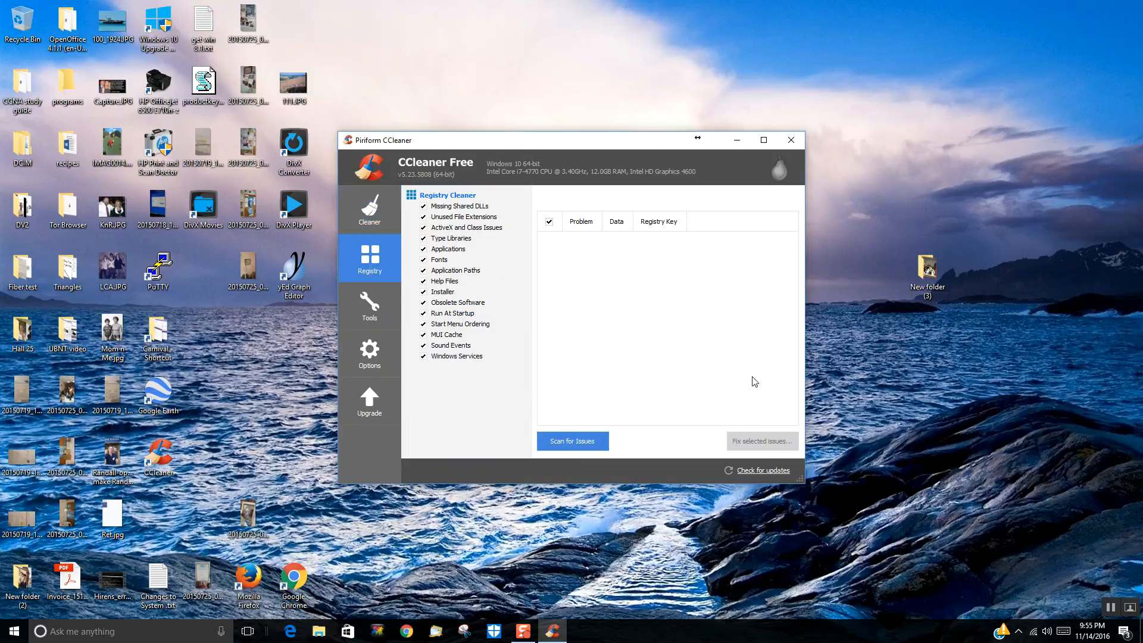
pyautogui.click(790, 139)
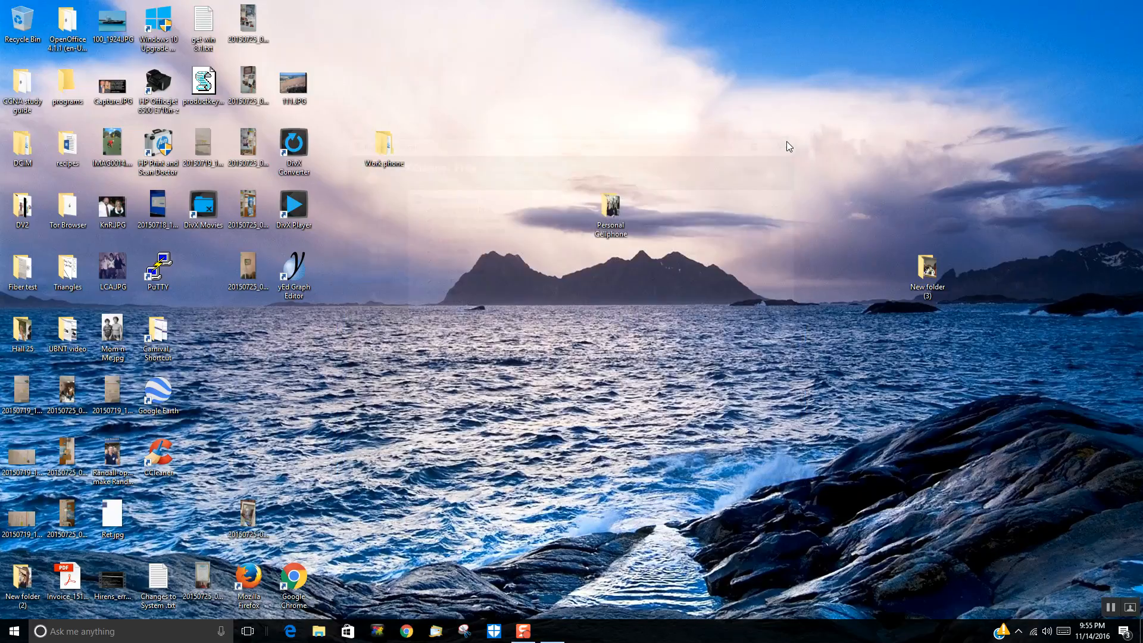